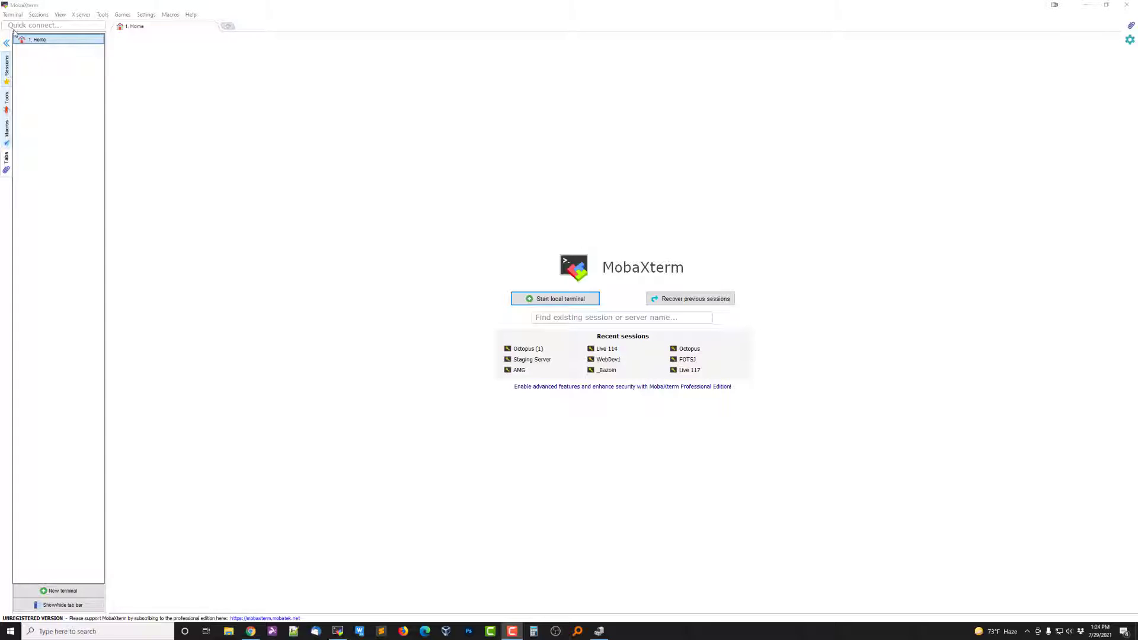
# Connect to the saved Octopus SSH session from the Sessions sidebar.
pyautogui.click(190, 14)
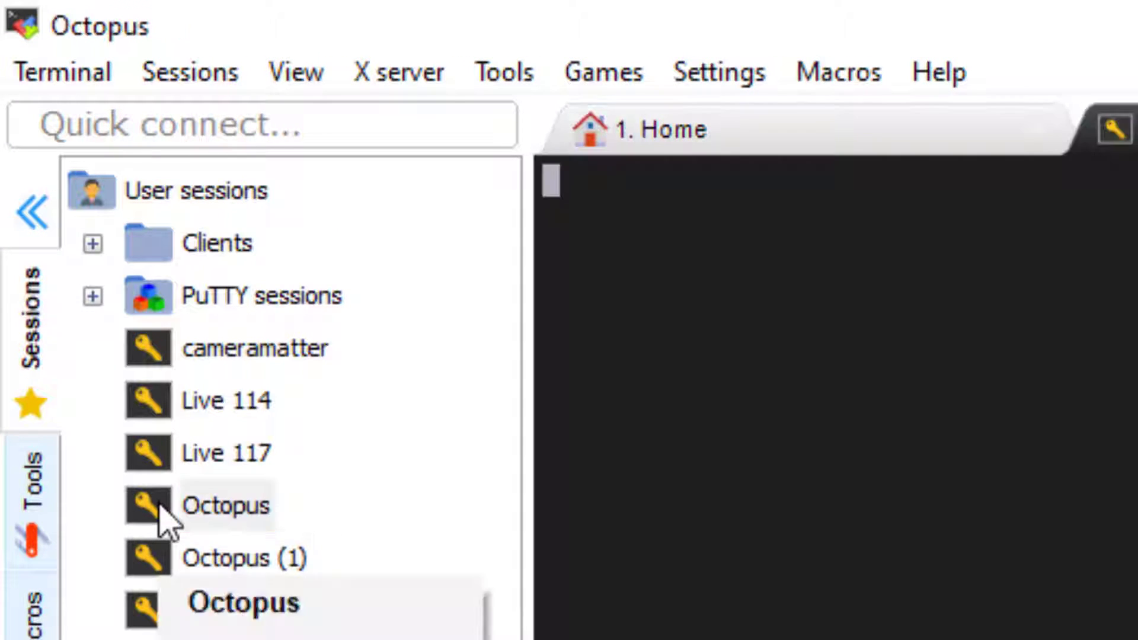
pyautogui.doubleClick(226, 506)
pyautogui.write('sudo f')
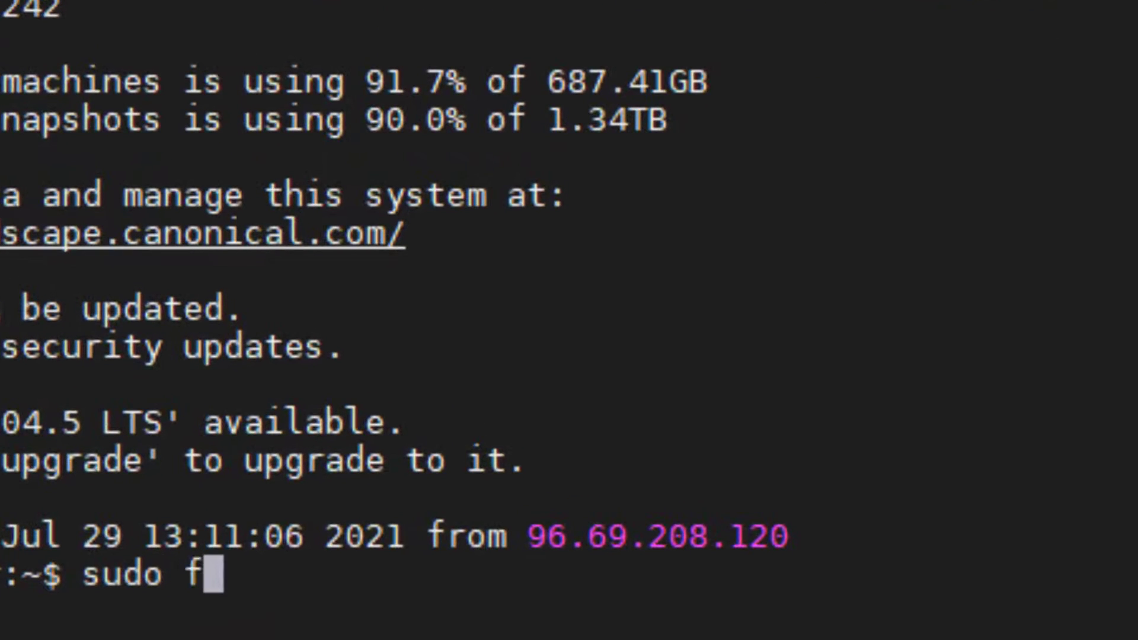
# List the server's disks with sudo fdisk -l, supplying the sudo password.
pyautogui.write('disk -l')
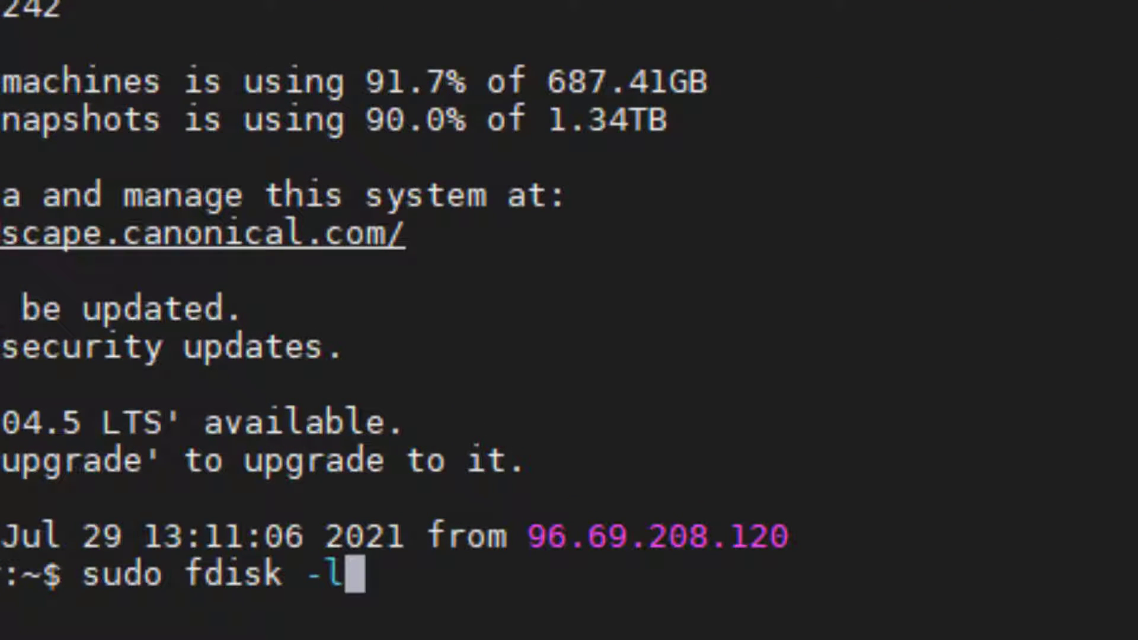
pyautogui.press('Return')
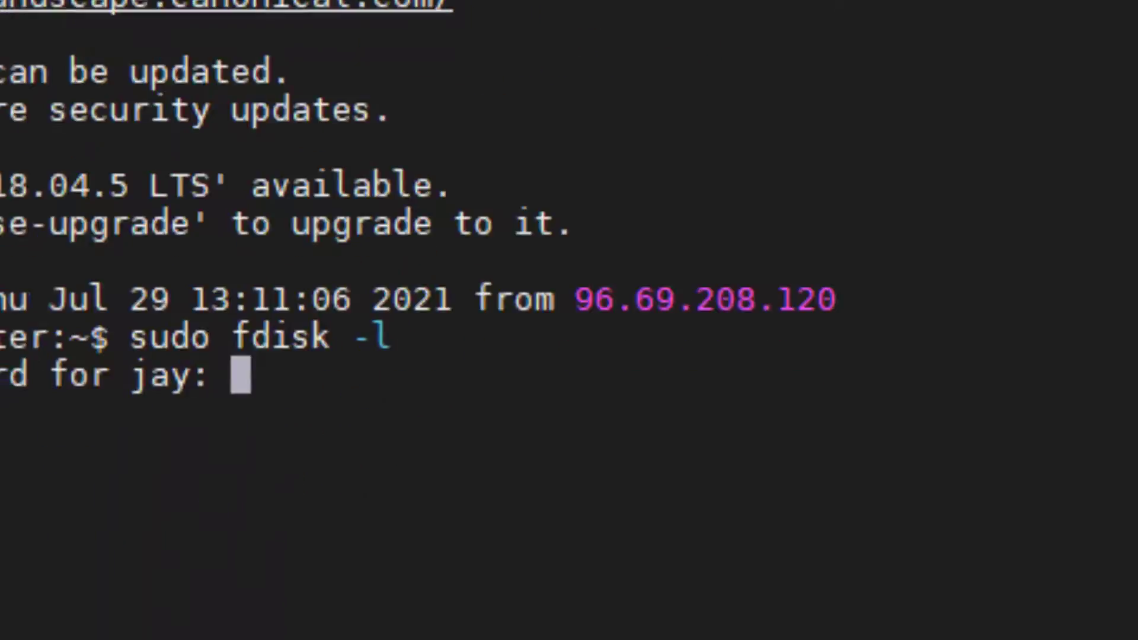
pyautogui.press('Return')
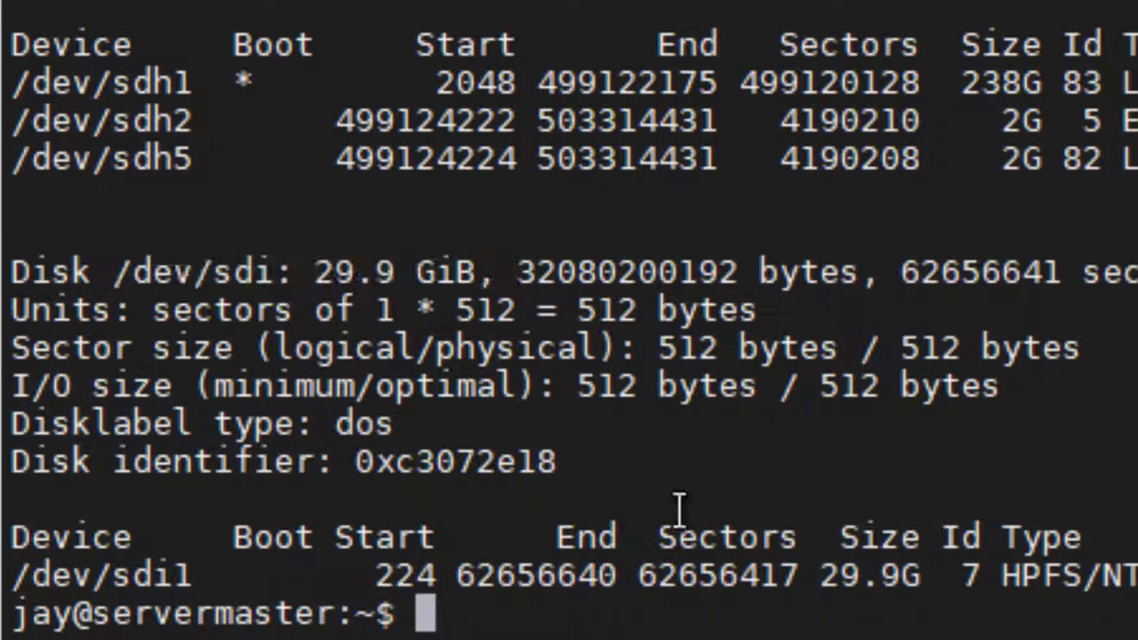
pyautogui.moveTo(461, 370)
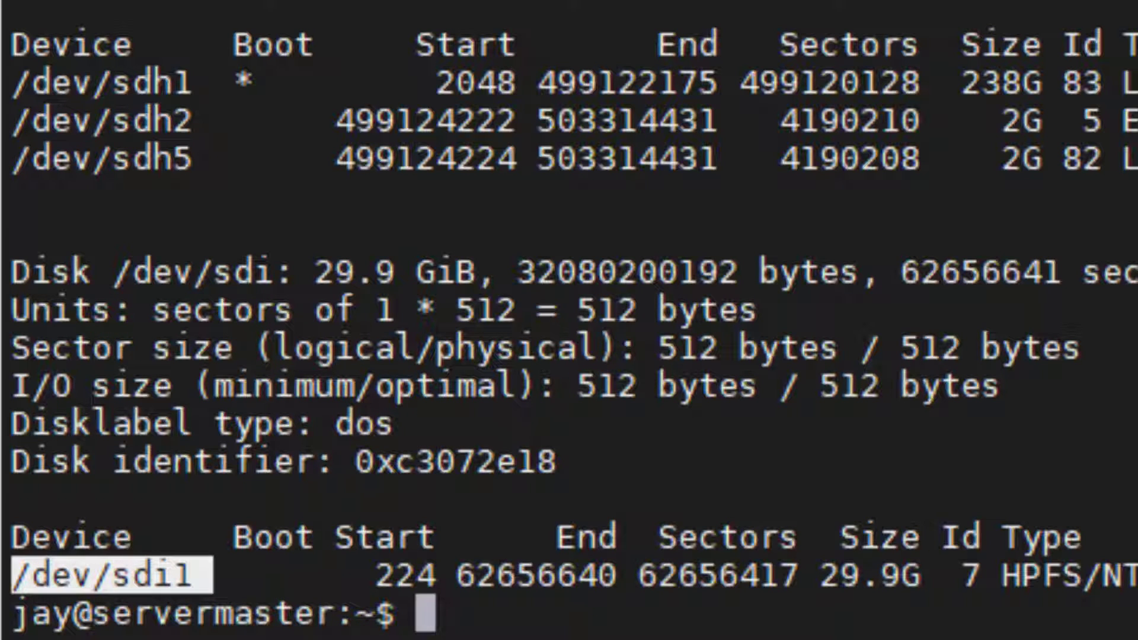
# Attempt to mount /dev/sdi1 at /media/vm-shared/, which is denied as already in use.
pyautogui.write('sudo')
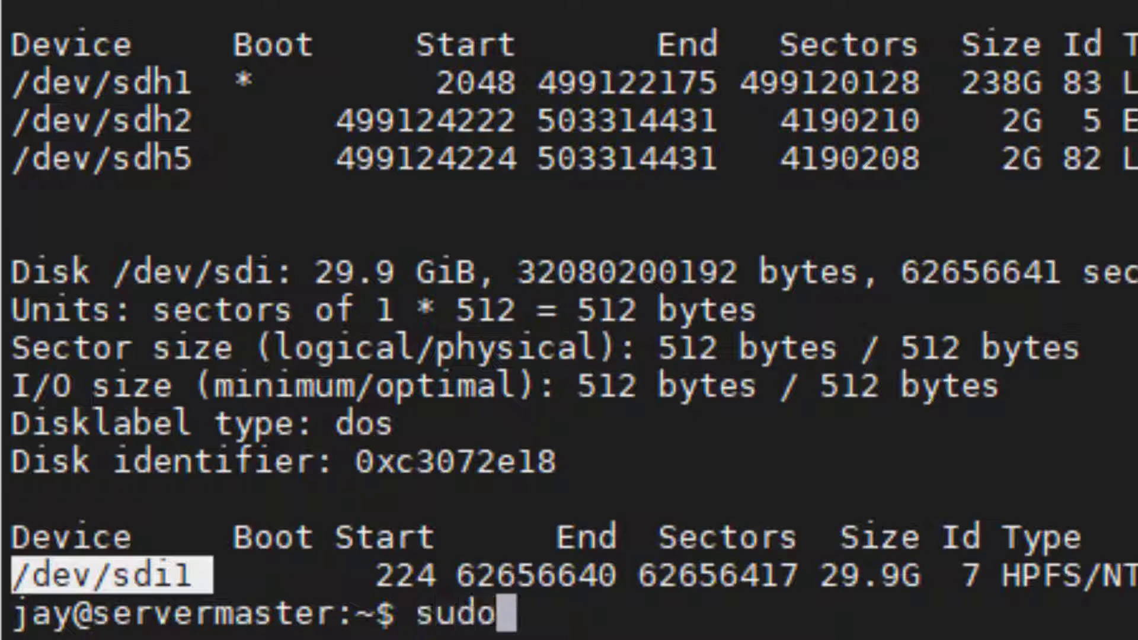
pyautogui.write('mount /dev/sdi1')
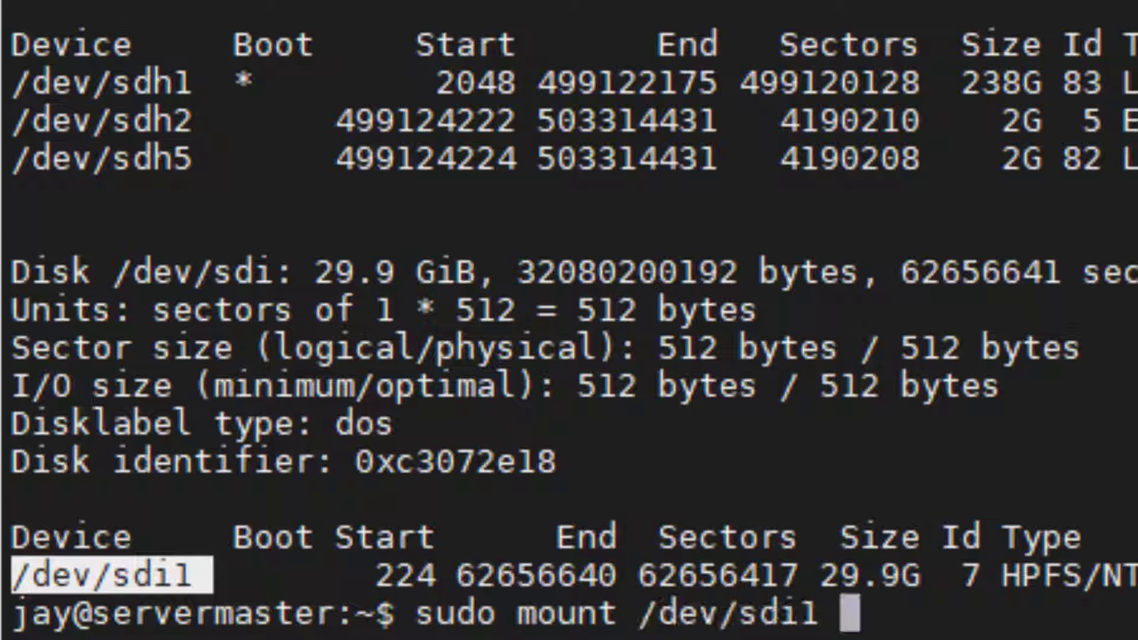
pyautogui.write('/media/')
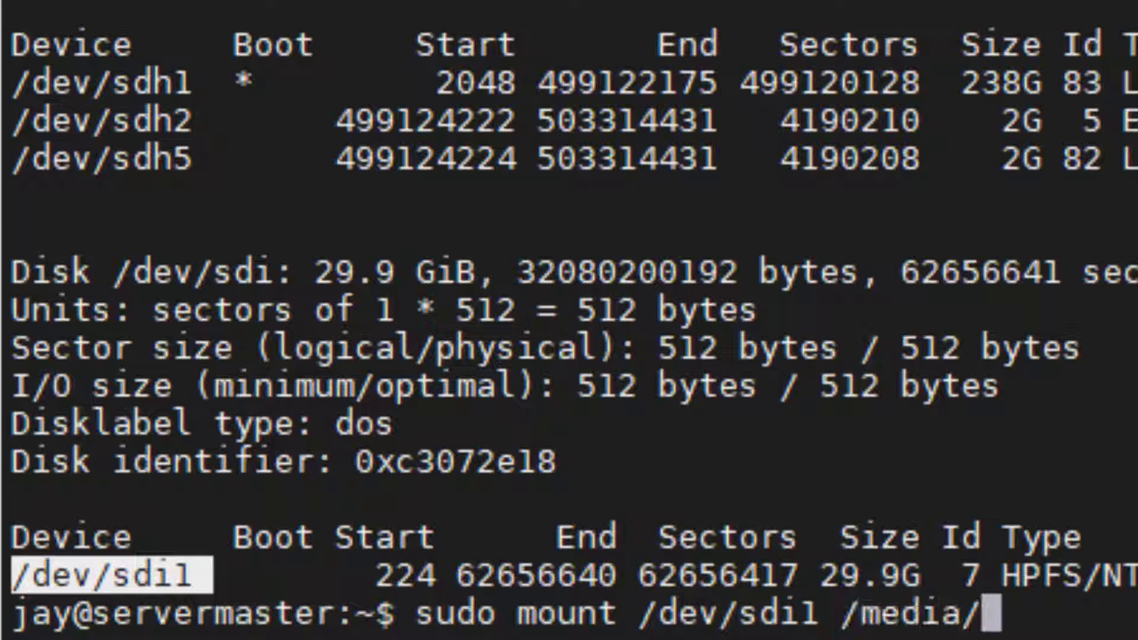
pyautogui.write('vm-s')
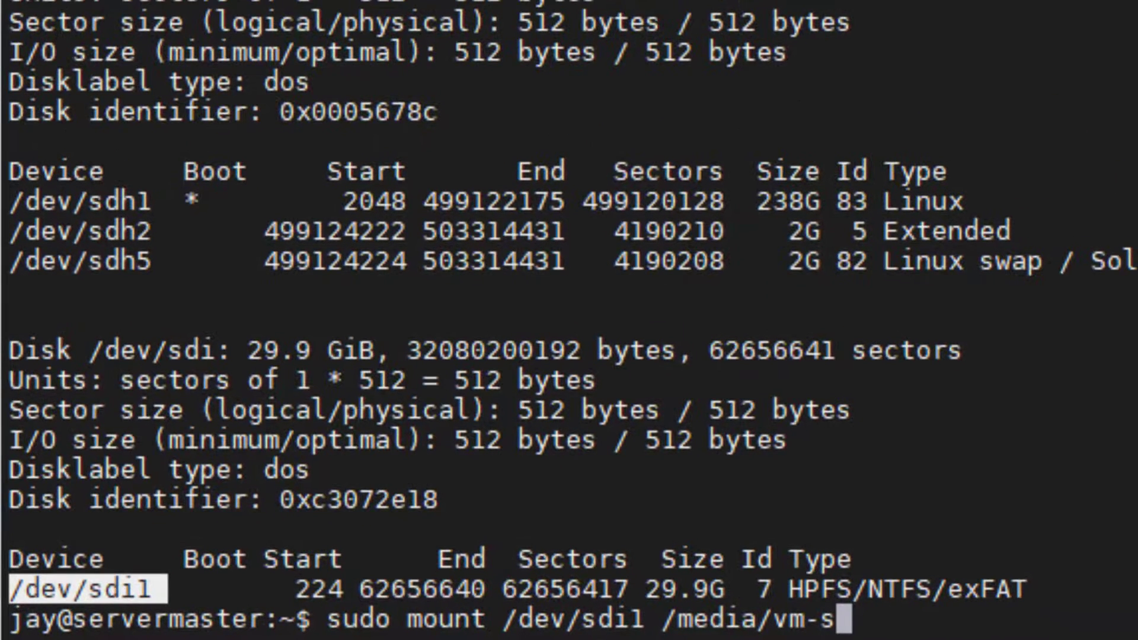
pyautogui.write('hared/')
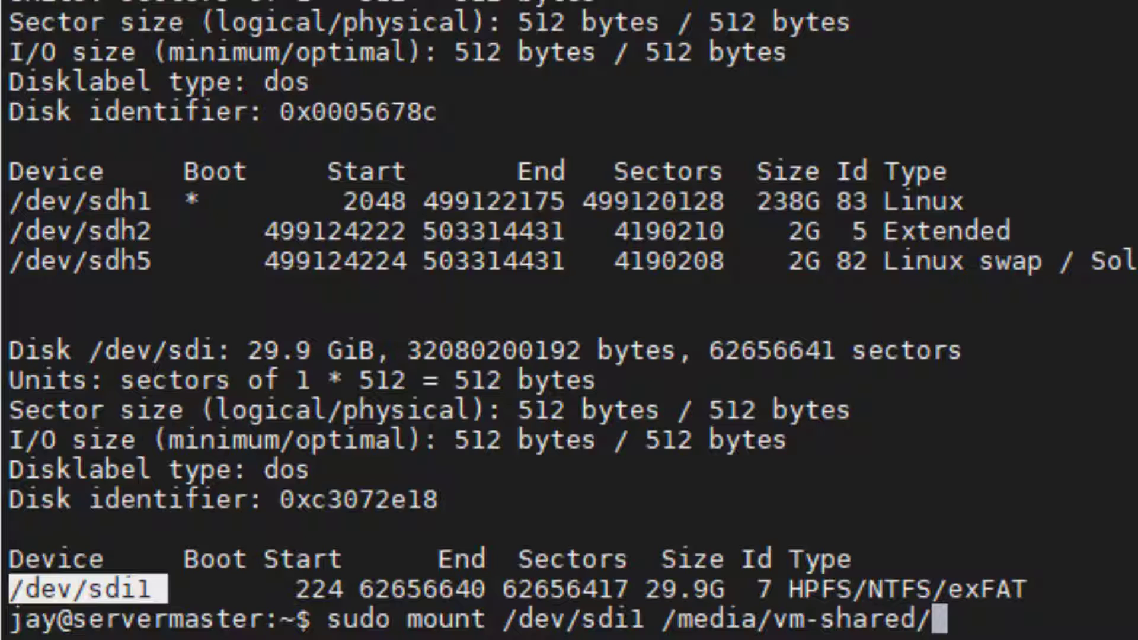
pyautogui.press('Return')
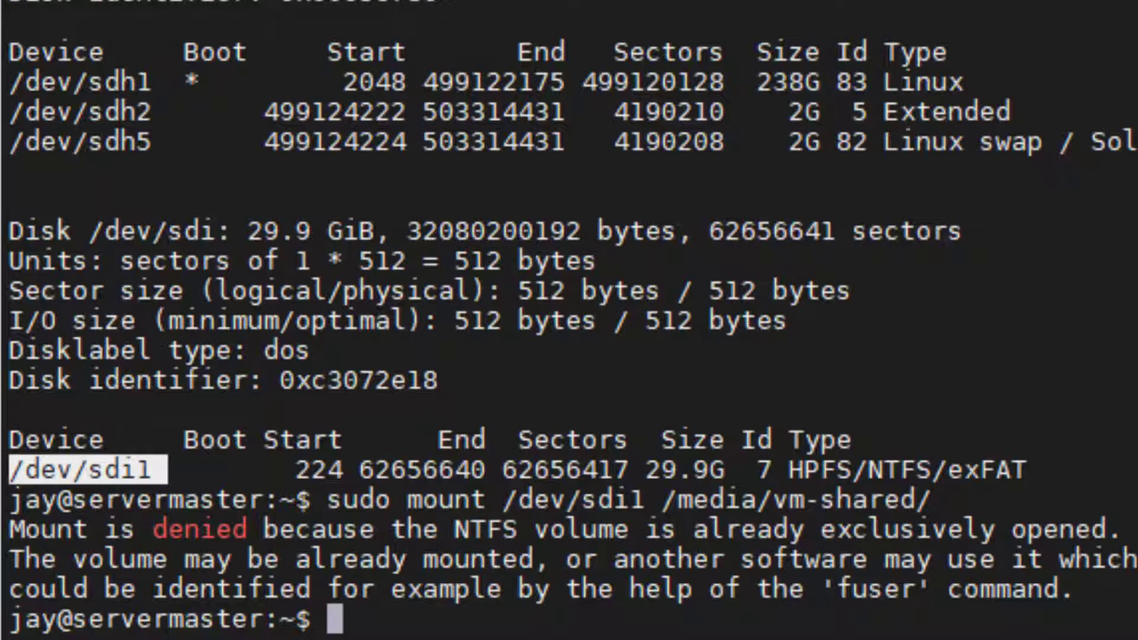
# Change into /media/vm-shared to check its contents for the toast file.
pyautogui.write('cd /media/vm-shared/')
pyautogui.write('ls')
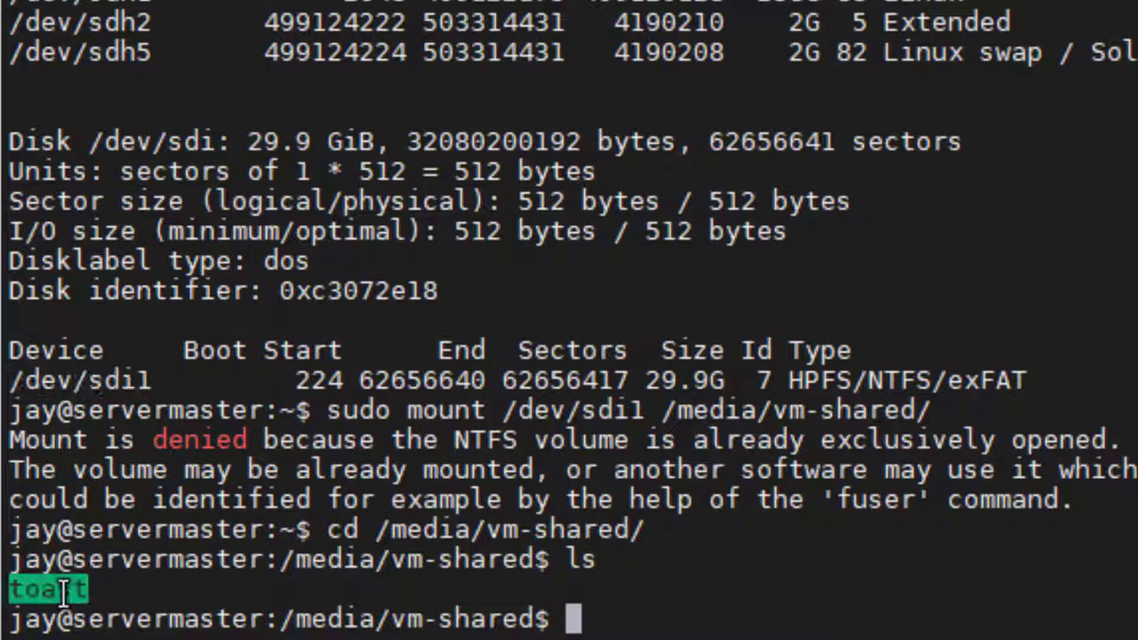
pyautogui.moveTo(331, 577)
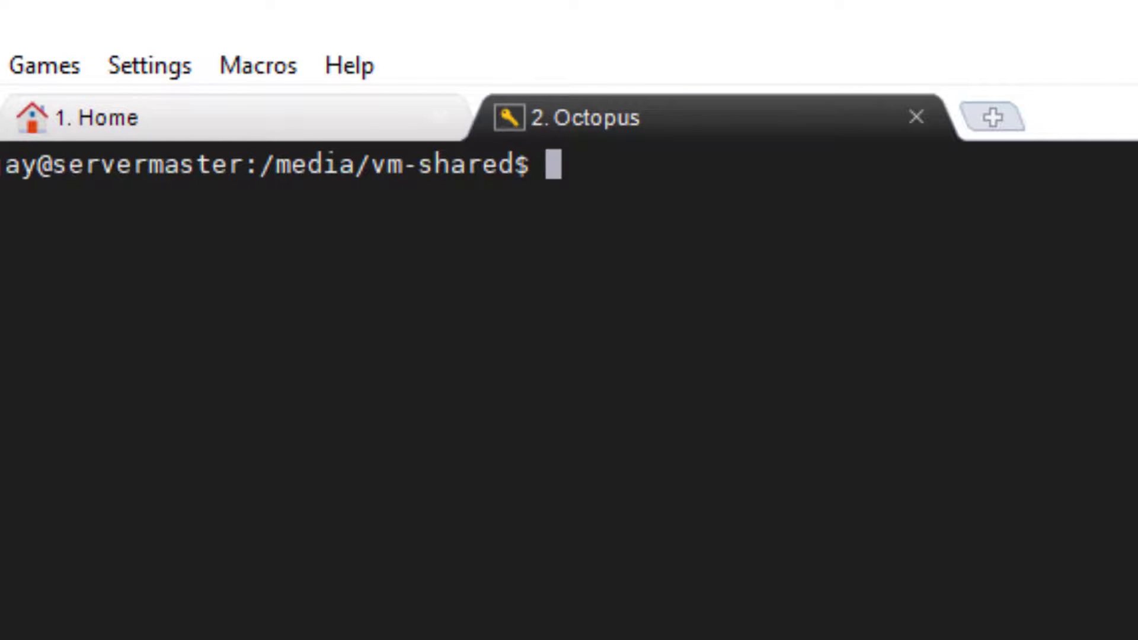
# Launch virt-manager from the terminal to list the QEMU/KVM machines.
pyautogui.write('virt-manage')
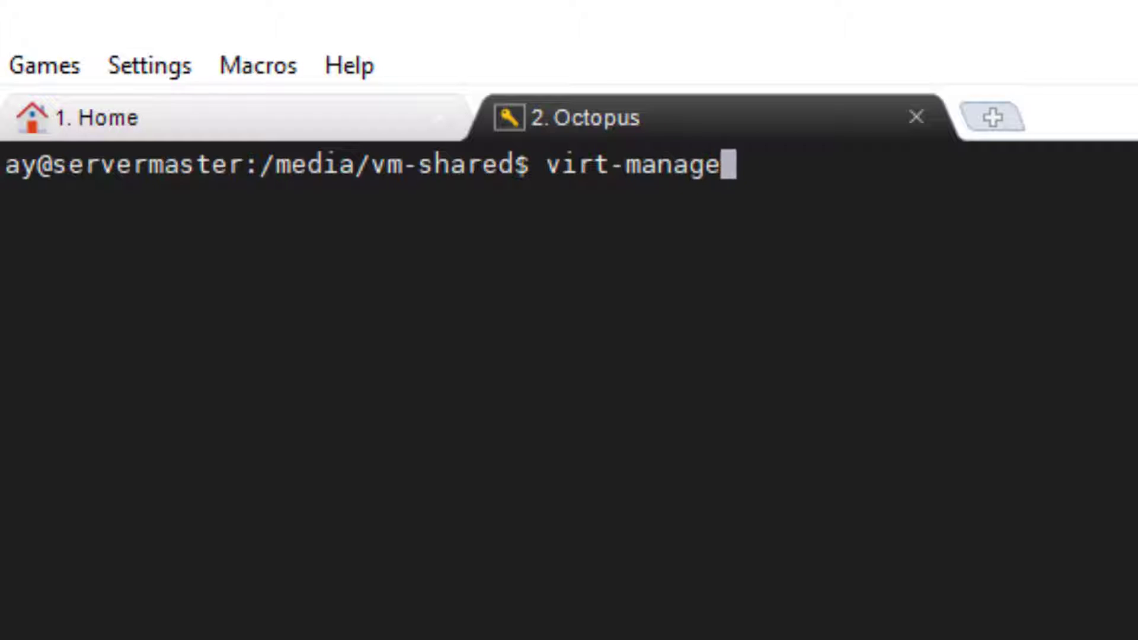
pyautogui.press('Return')
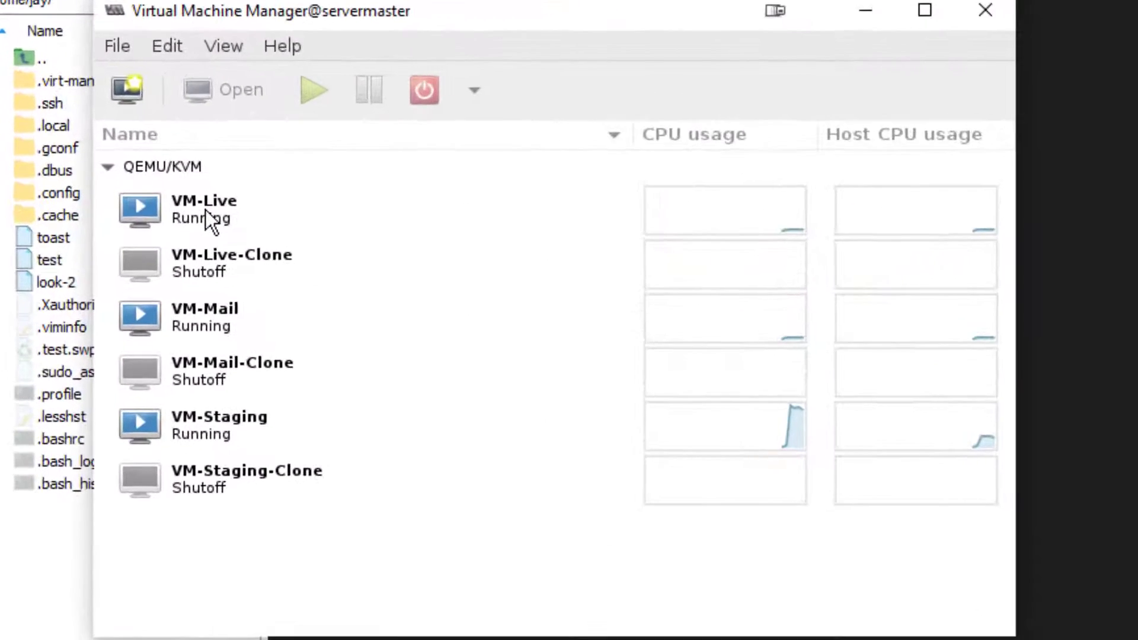
# Select VM-Live and enter sudo shutdown on the live server's terminal.
pyautogui.click(211, 210)
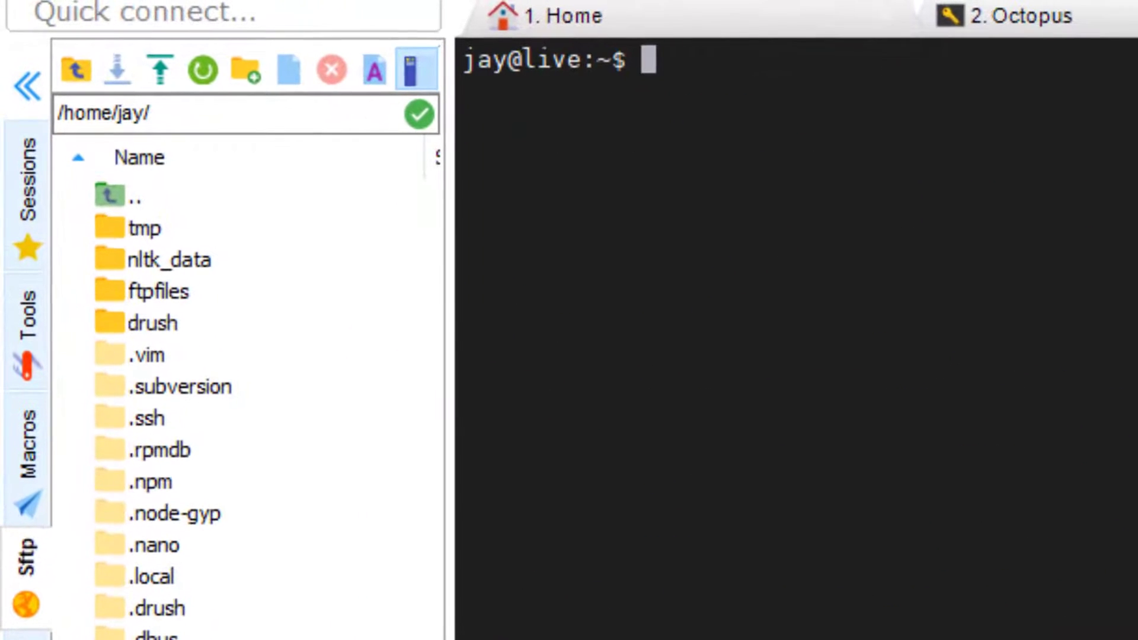
pyautogui.write('sudo')
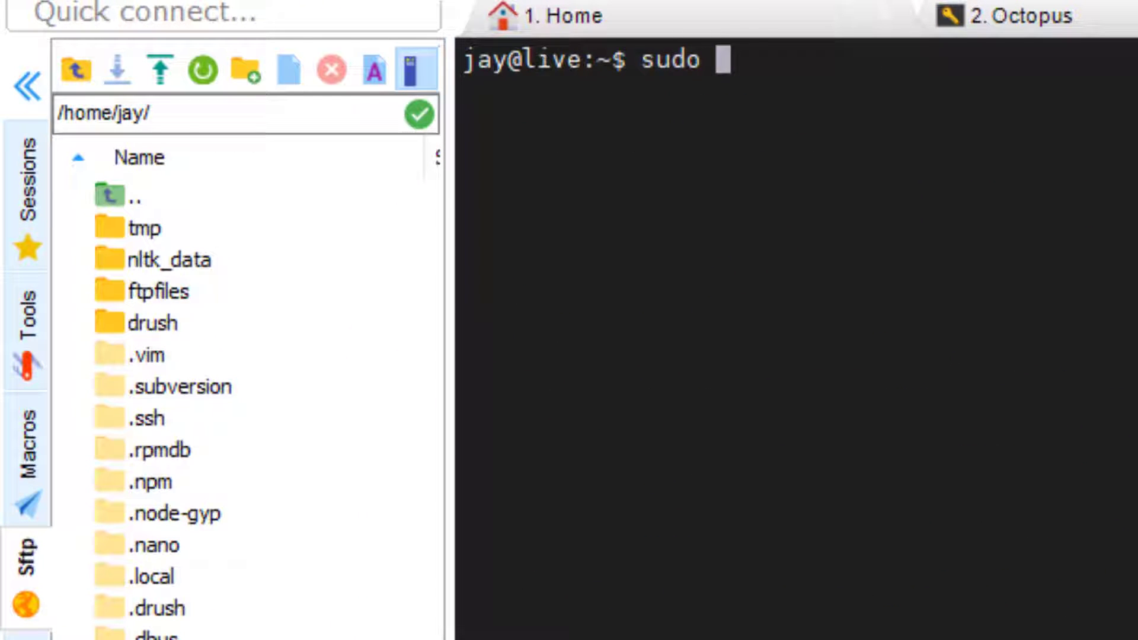
pyautogui.write('shutdown')
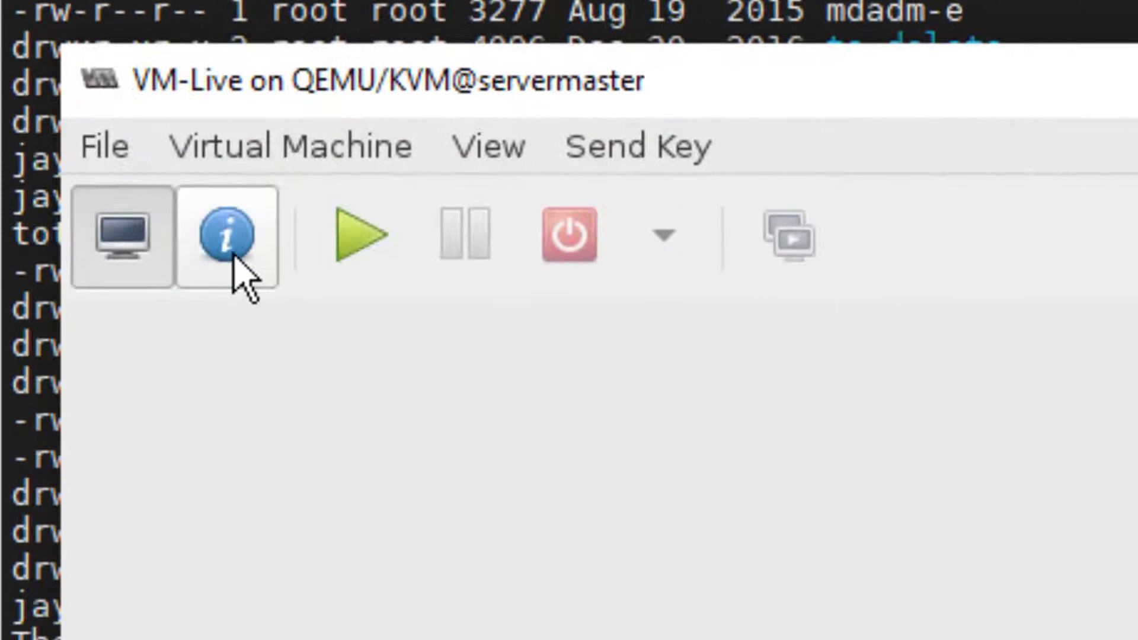
# Add a new Filesystem Passthrough device to VM-Live's hardware.
pyautogui.click(227, 234)
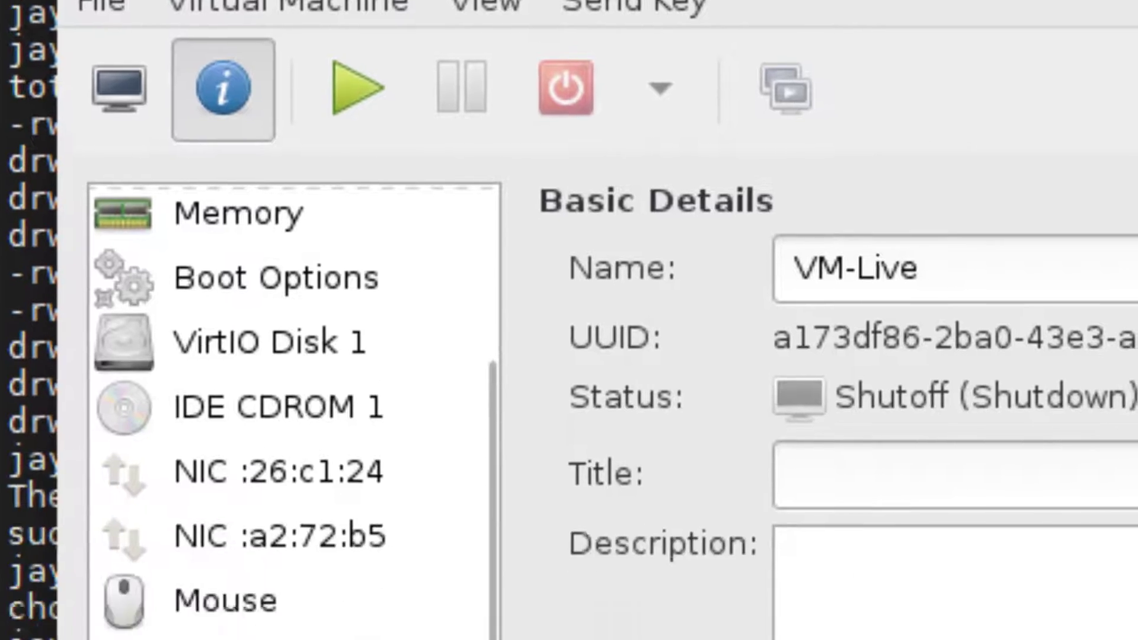
pyautogui.scroll(-3)
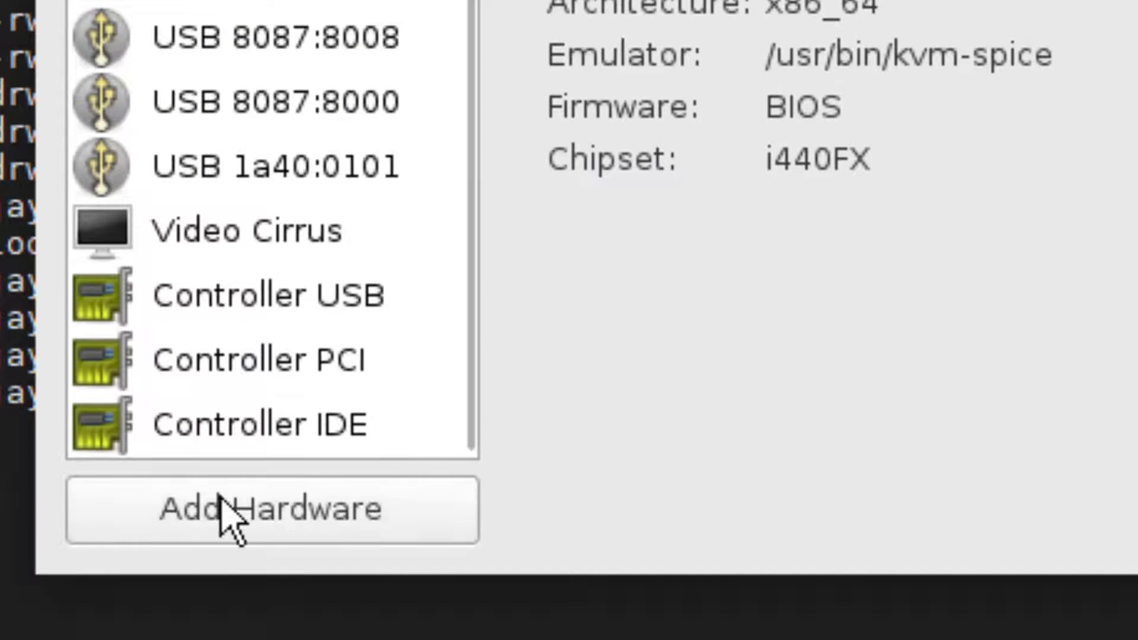
pyautogui.click(270, 509)
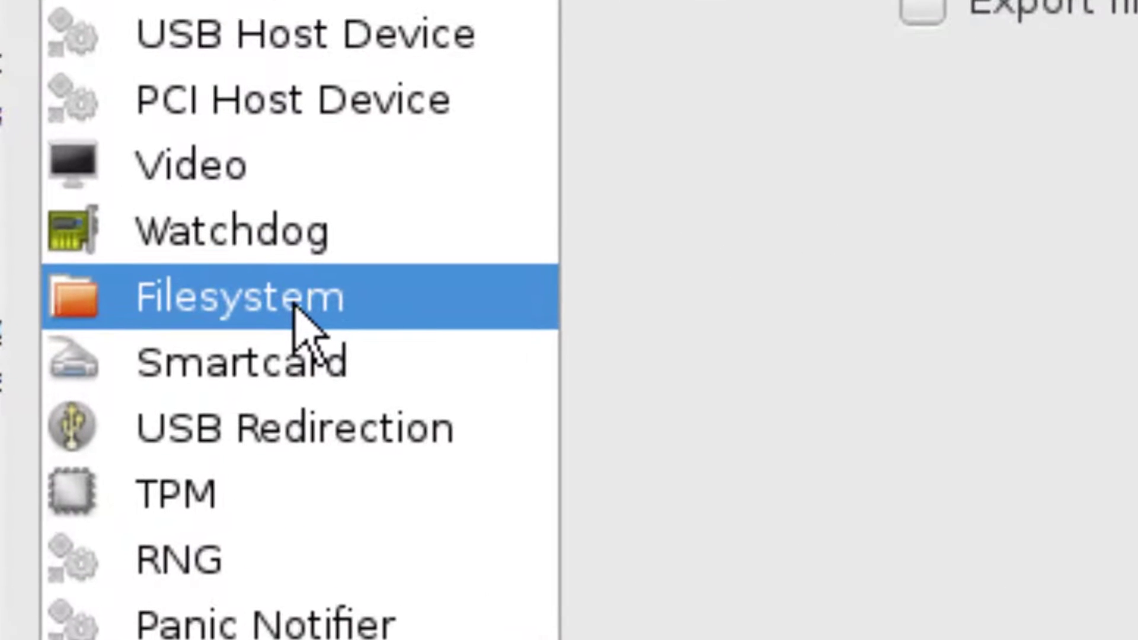
pyautogui.click(233, 297)
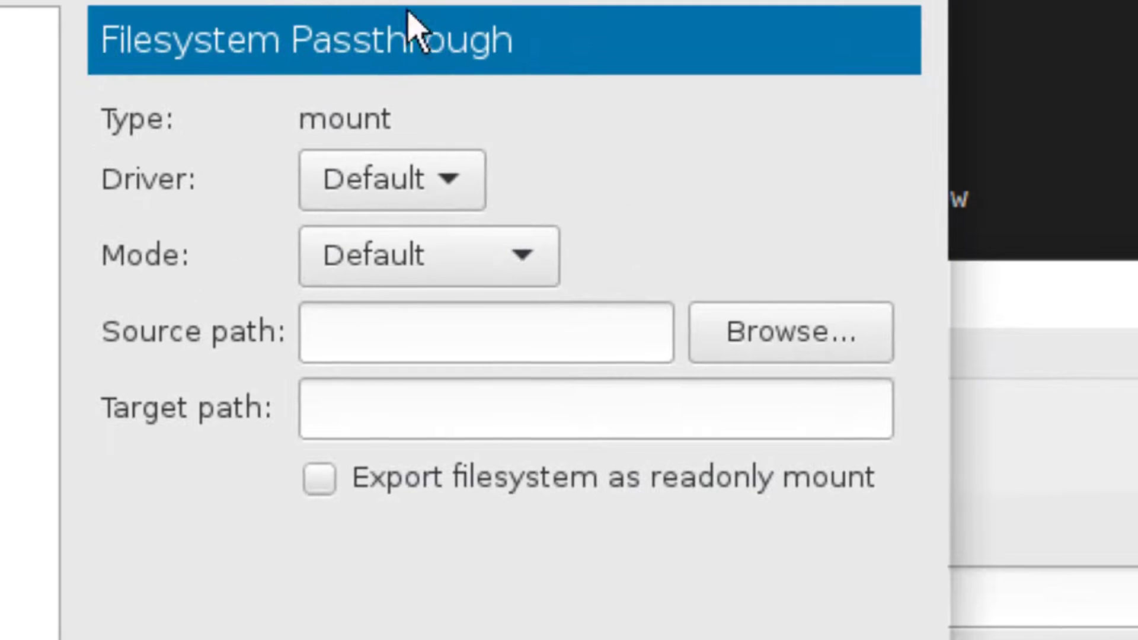
# Set source path /media/vm-shared and target path /vm-shared for the share.
pyautogui.click(486, 333)
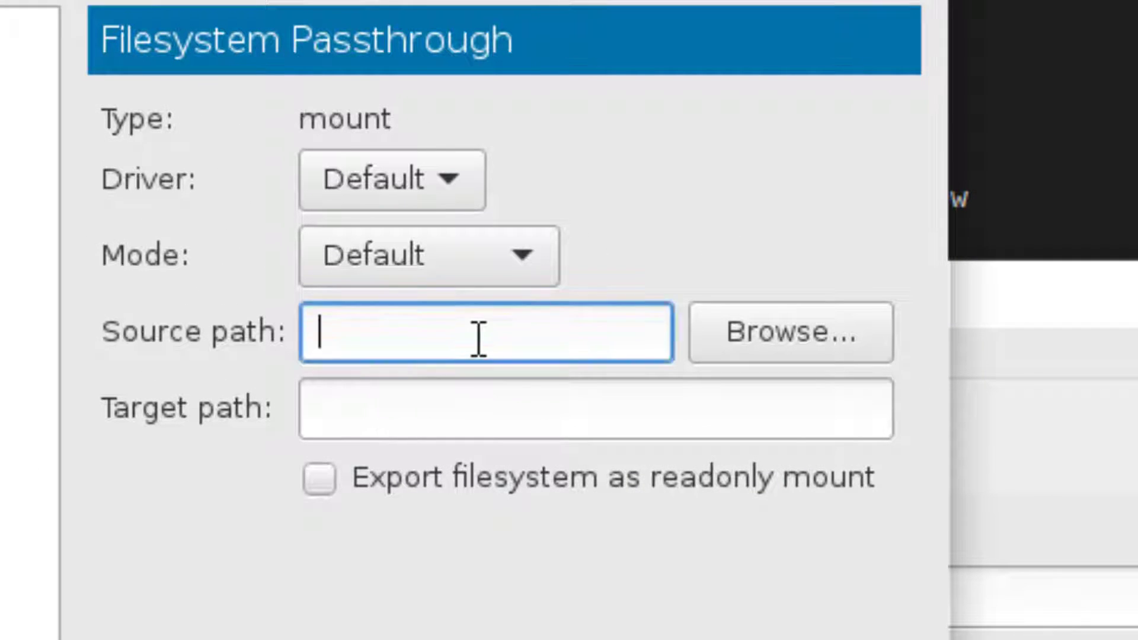
pyautogui.write('/')
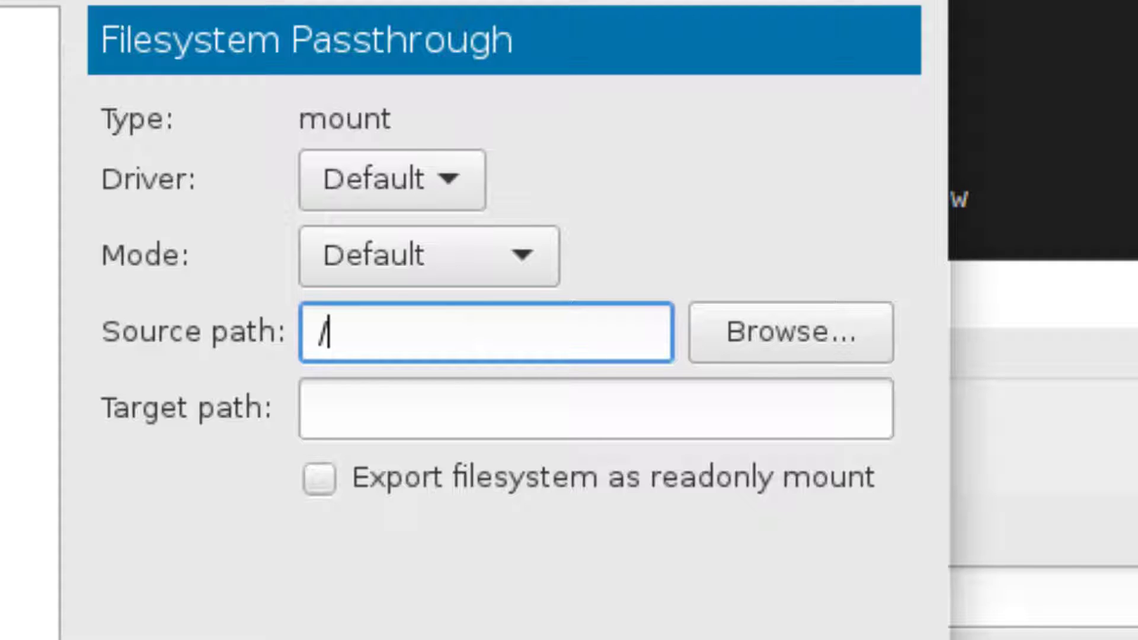
pyautogui.write('media')
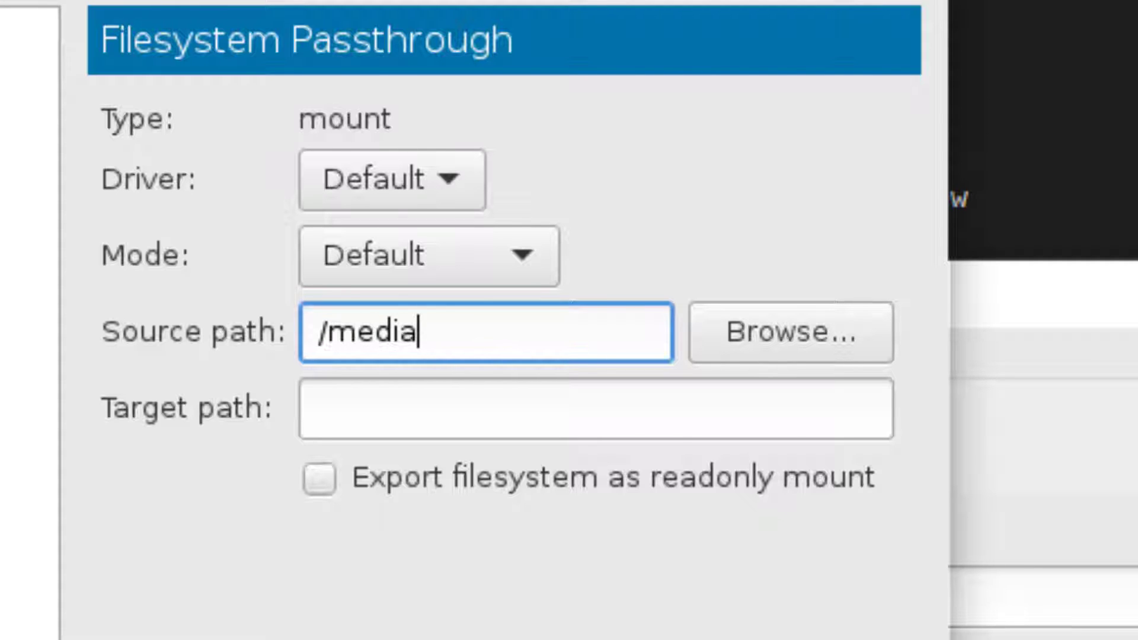
pyautogui.write('/vm-share')
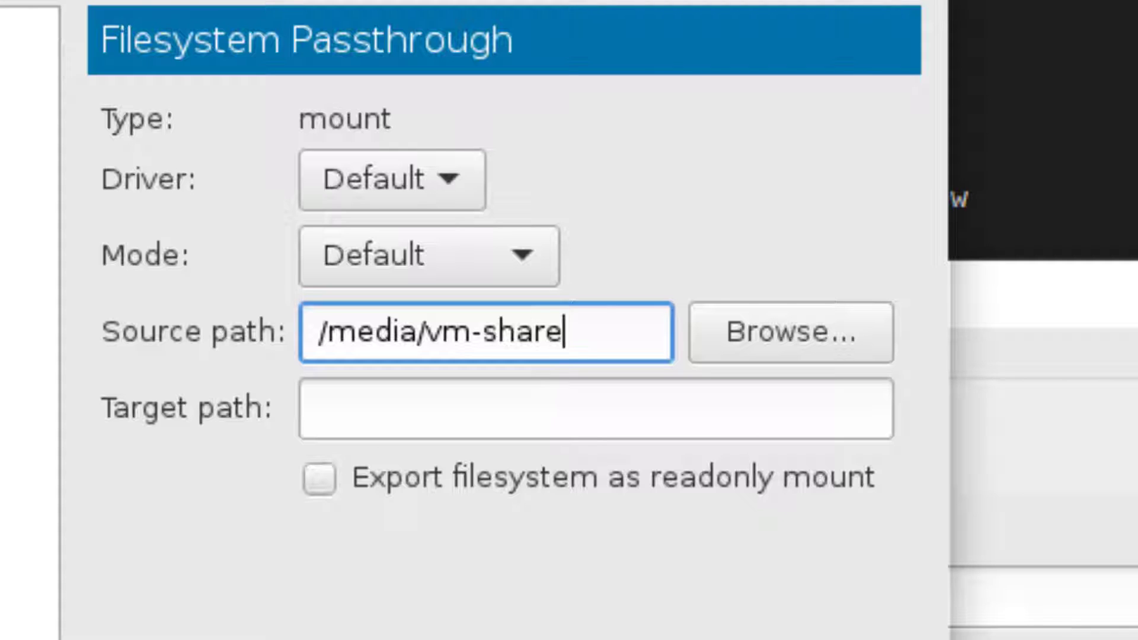
pyautogui.write('d')
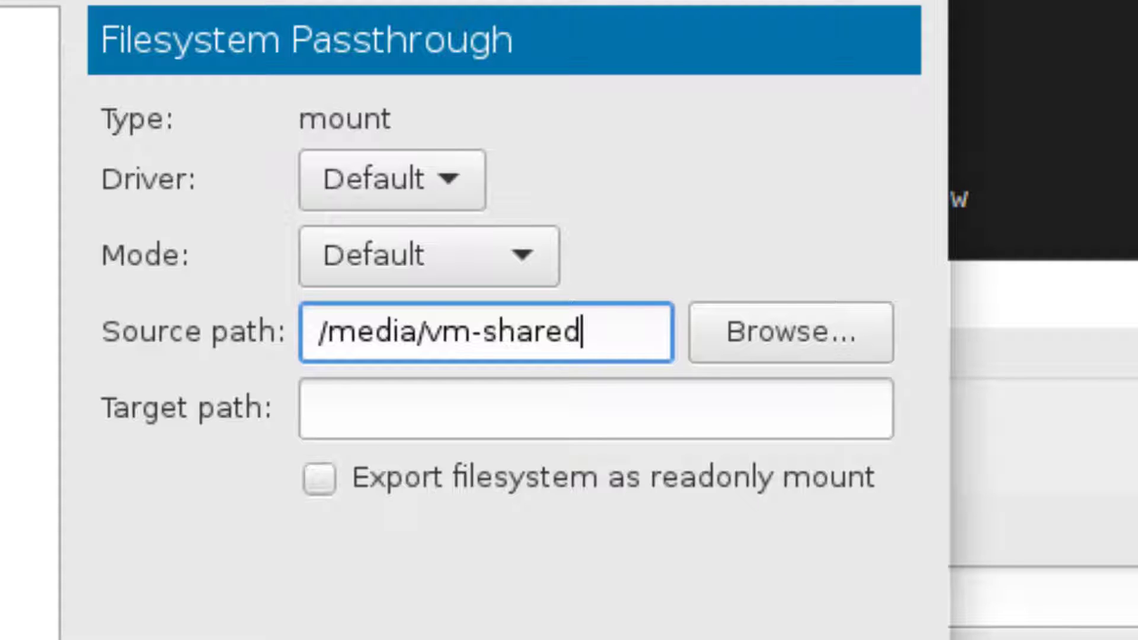
pyautogui.click(790, 332)
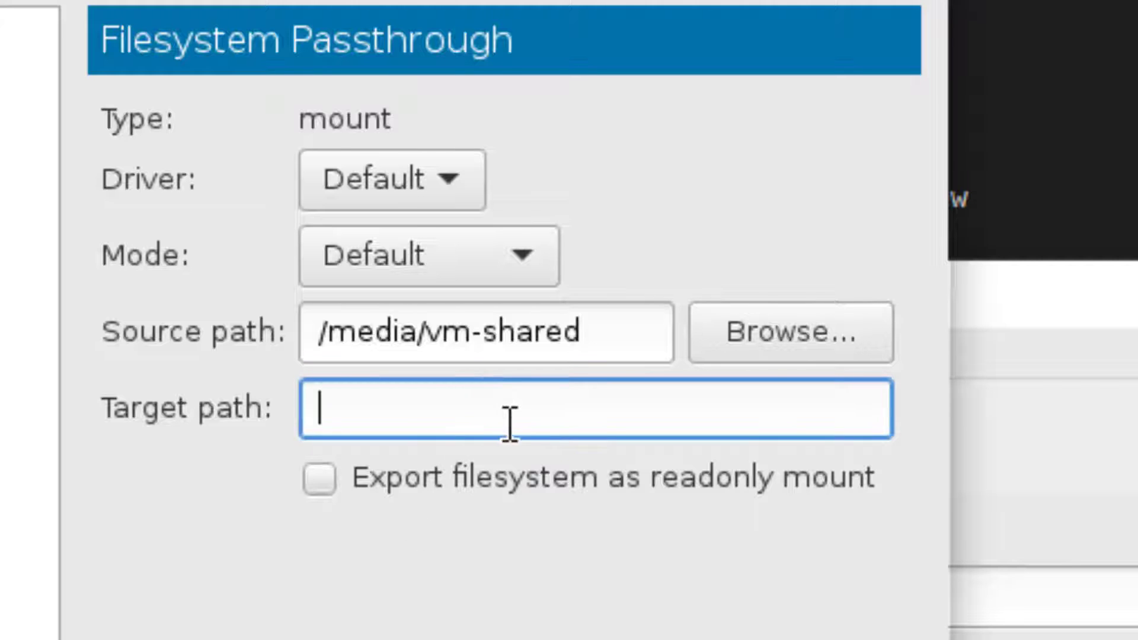
pyautogui.write('/vm0')
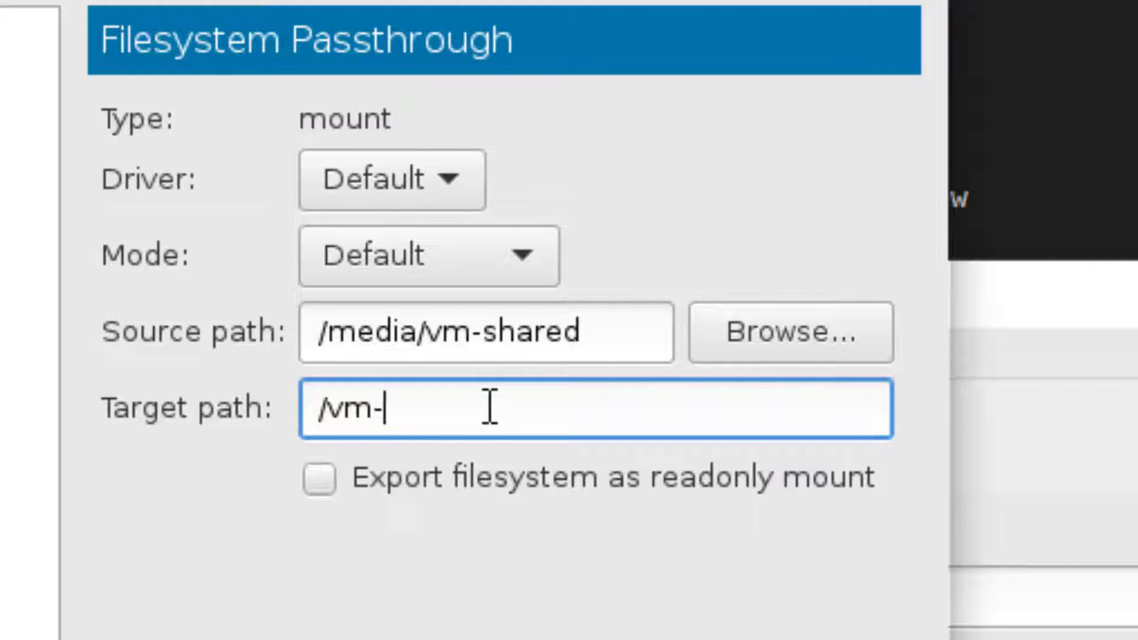
pyautogui.write('shared')
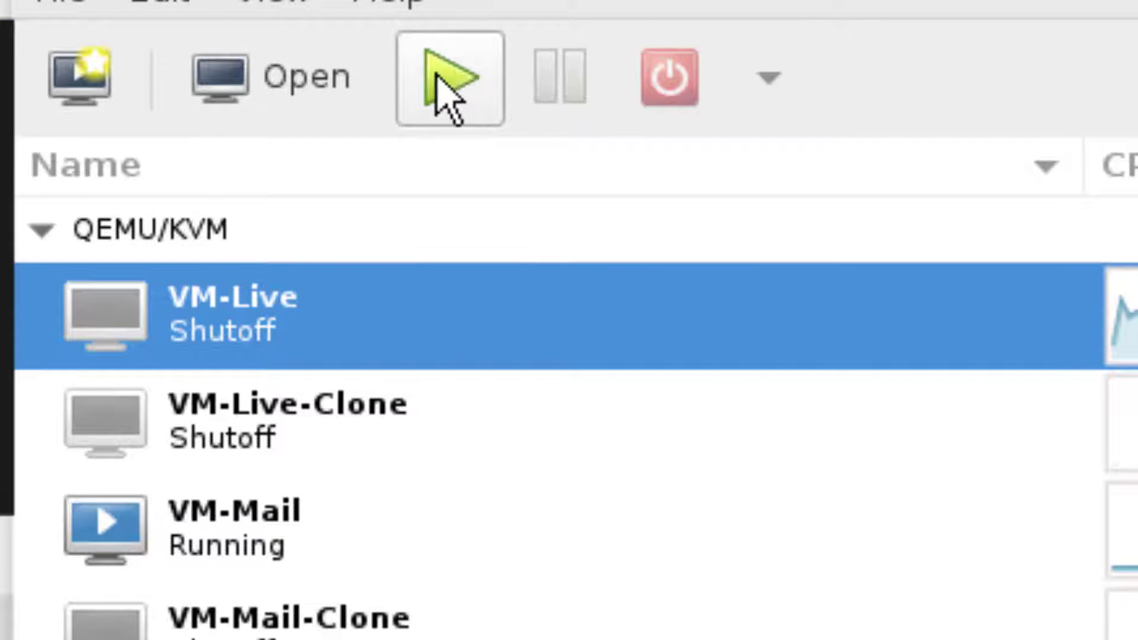
# Start the VM-Live virtual machine with the Run button.
pyautogui.click(448, 78)
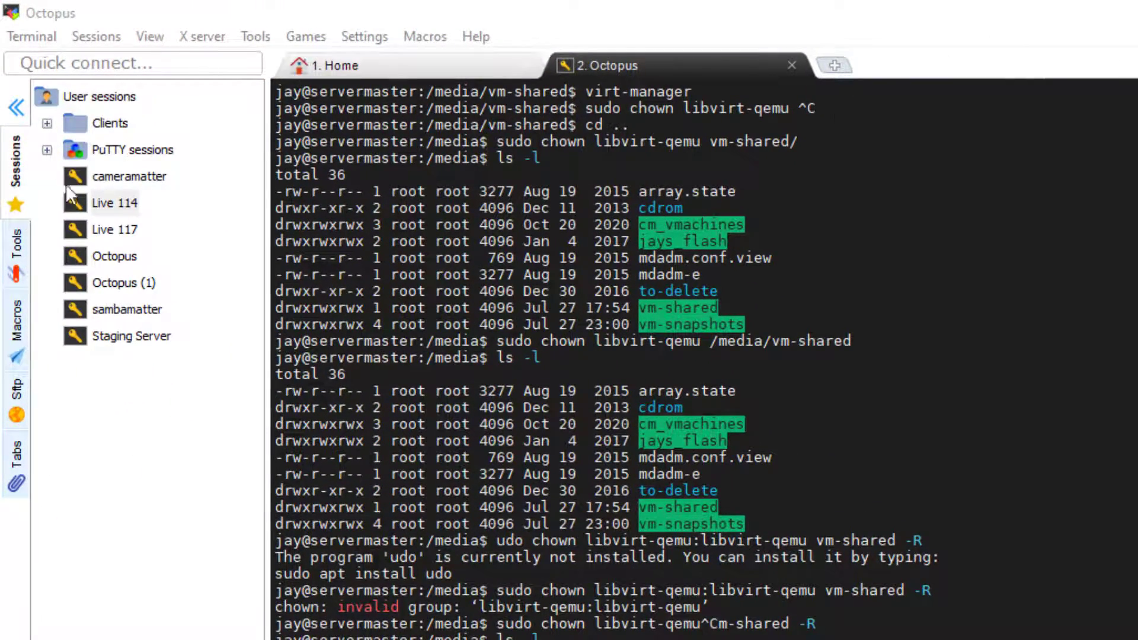
# On the Live 114 guest, enter a sudo 9p virtio mount of /vm-shared onto /media/vm-shared.
pyautogui.doubleClick(114, 203)
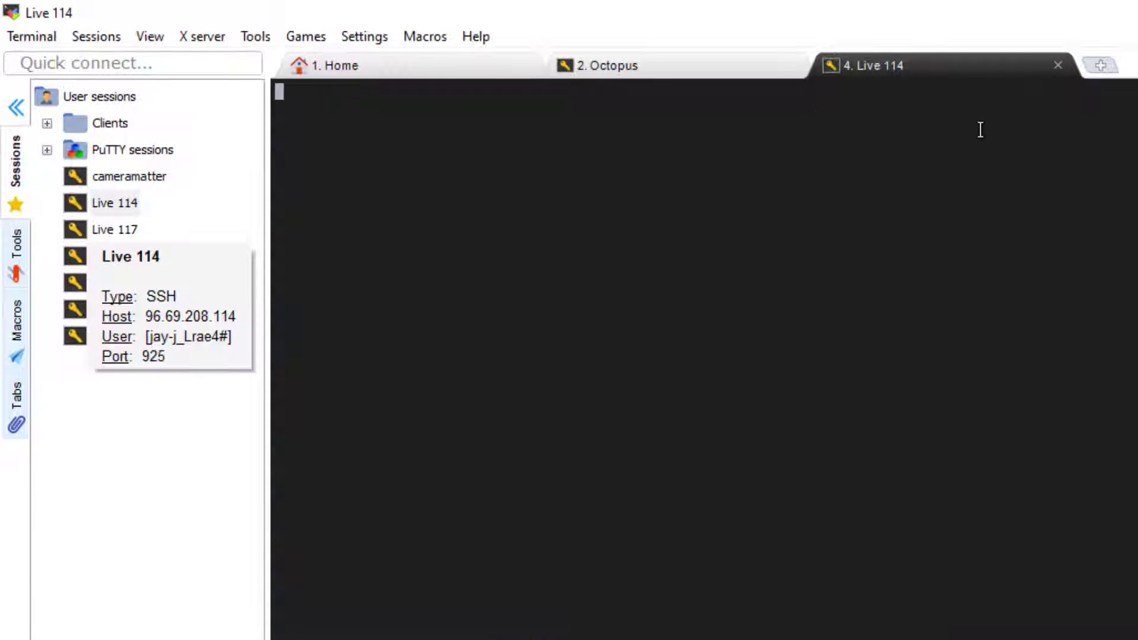
pyautogui.doubleClick(114, 203)
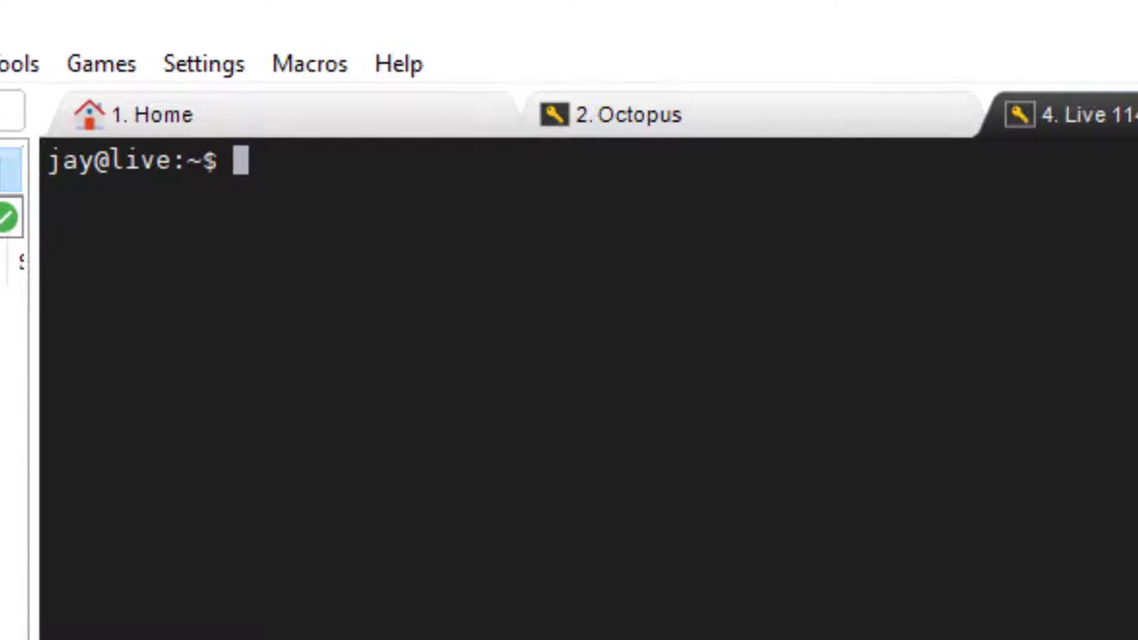
pyautogui.write('sudo mount -t 9p -o trans=virtio,version=9p2000.L /vm-share /media/vm-shared')
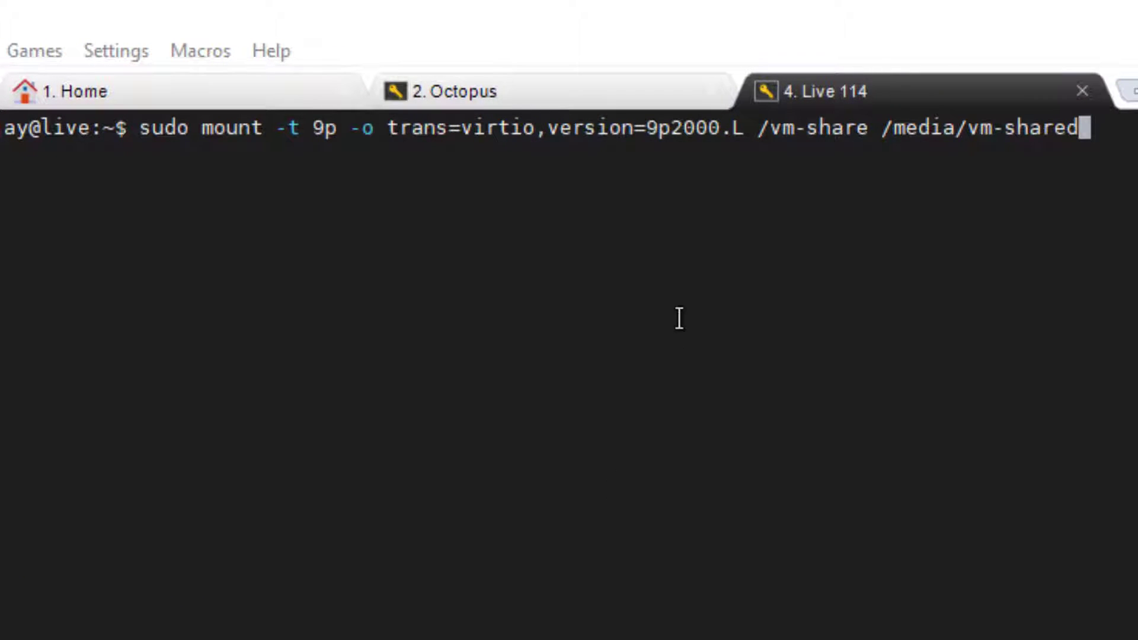
pyautogui.moveTo(127, 141)
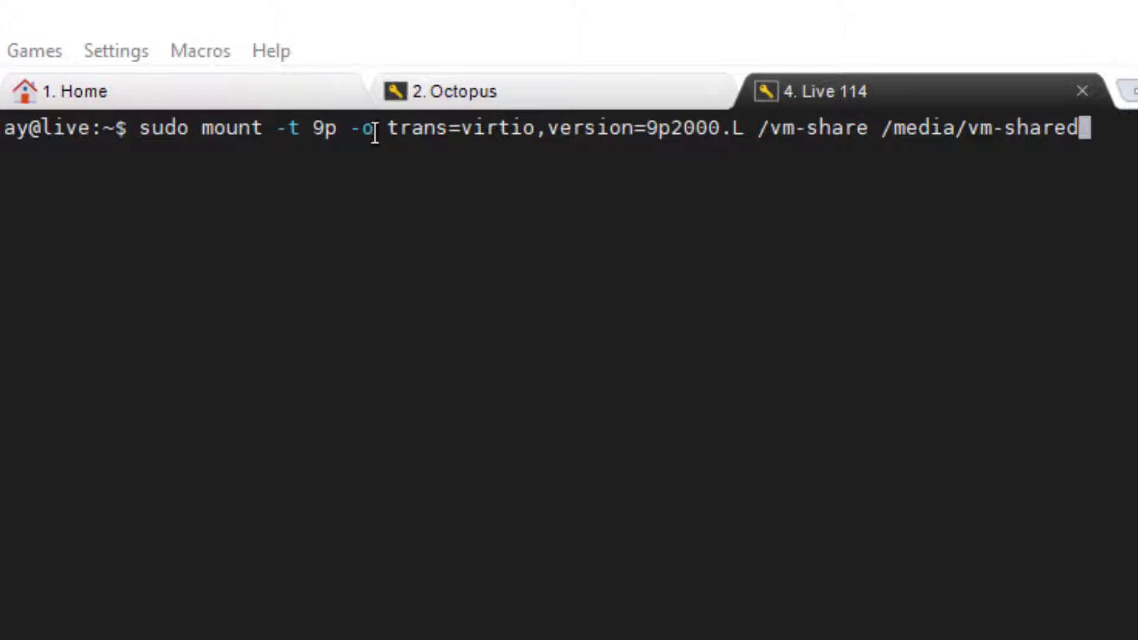
pyautogui.moveTo(726, 123)
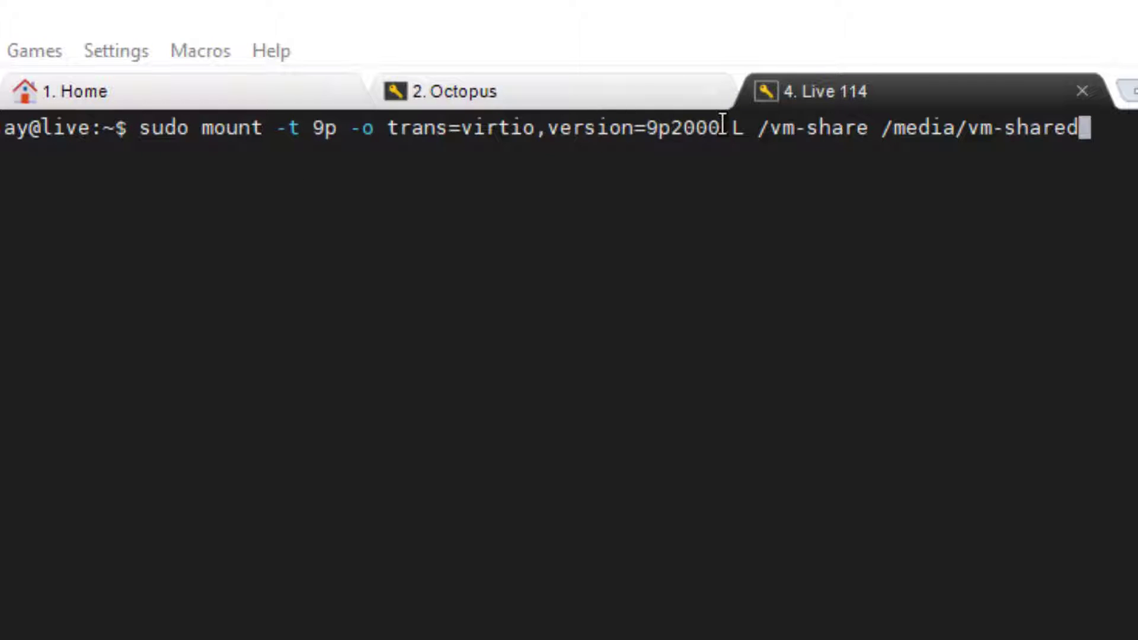
pyautogui.write('.')
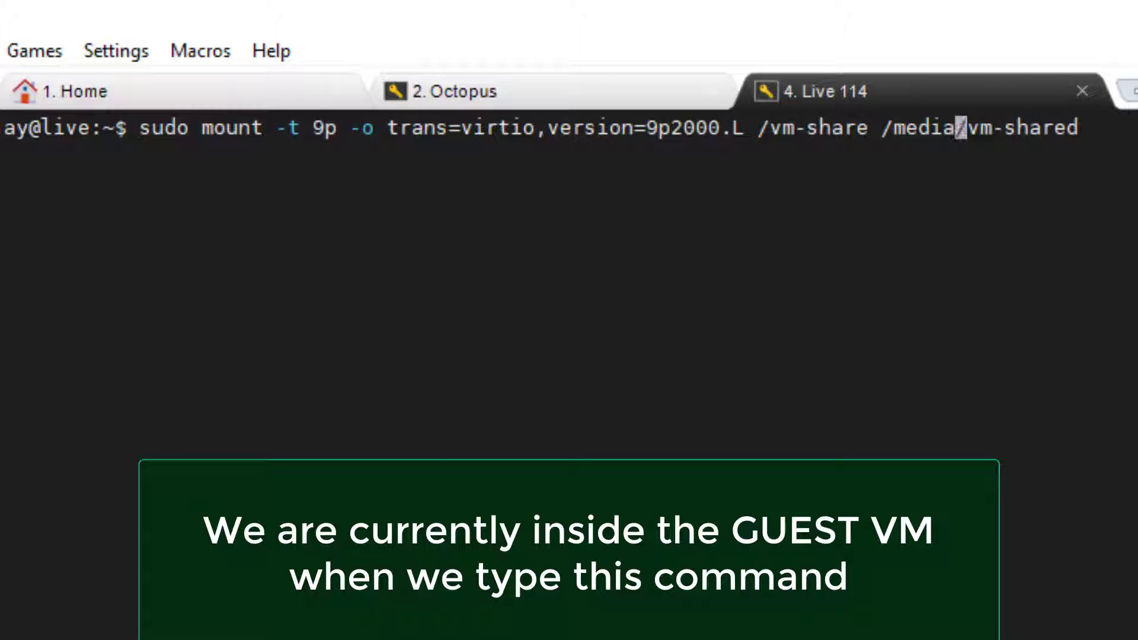
pyautogui.write('ed')
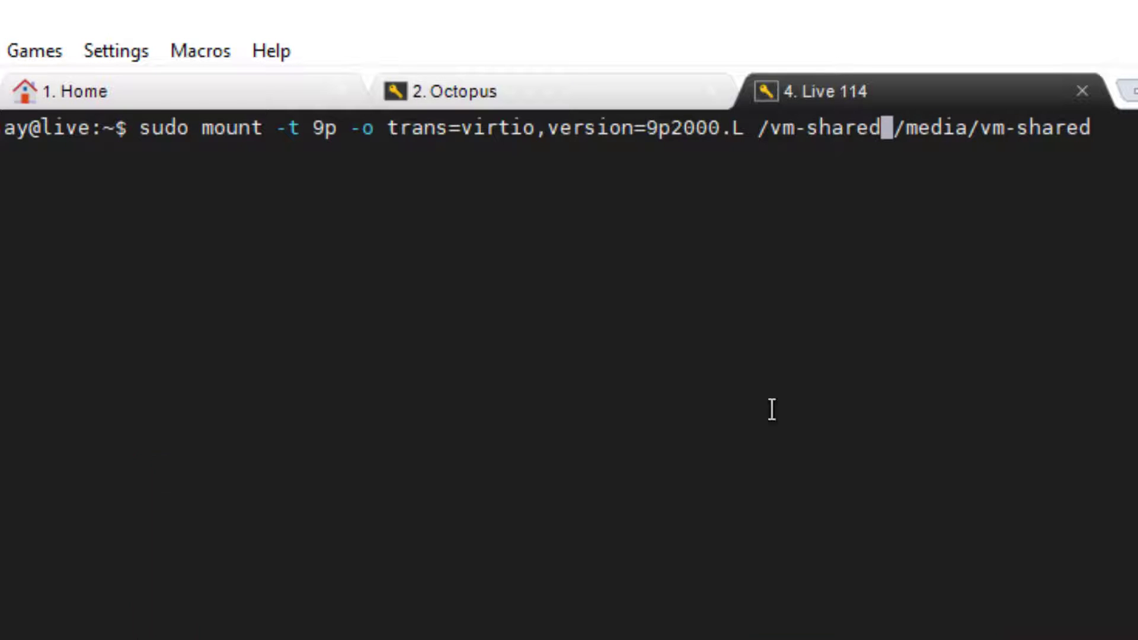
pyautogui.doubleClick(820, 128)
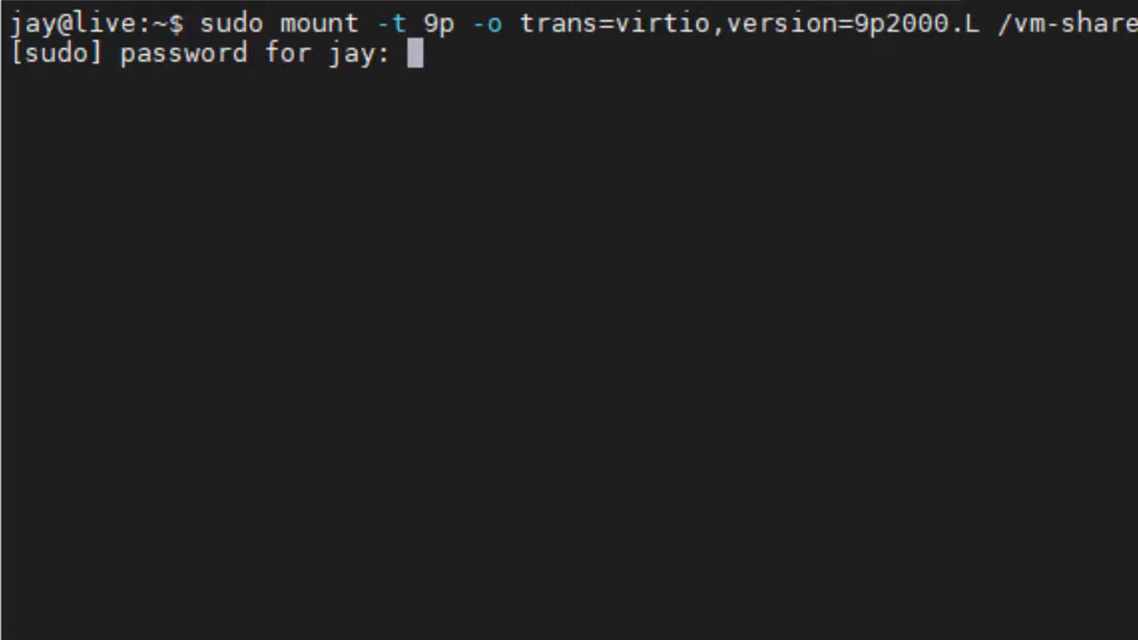
# Run the mount with the sudo password, then list and move into /media.
pyautogui.press('Return')
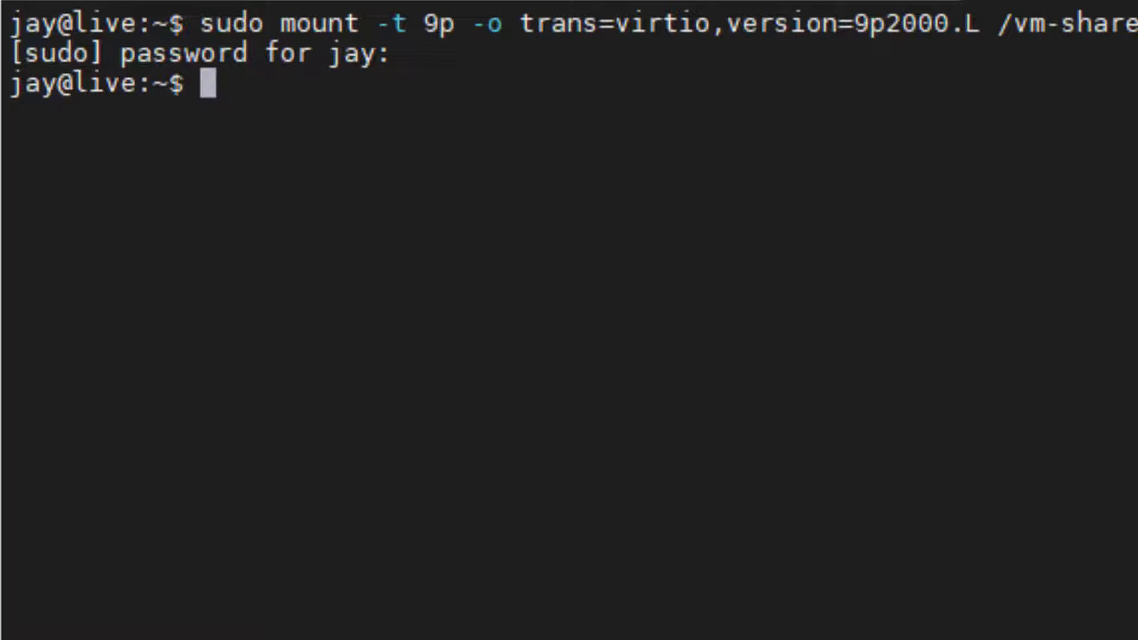
pyautogui.write('ls /medi')
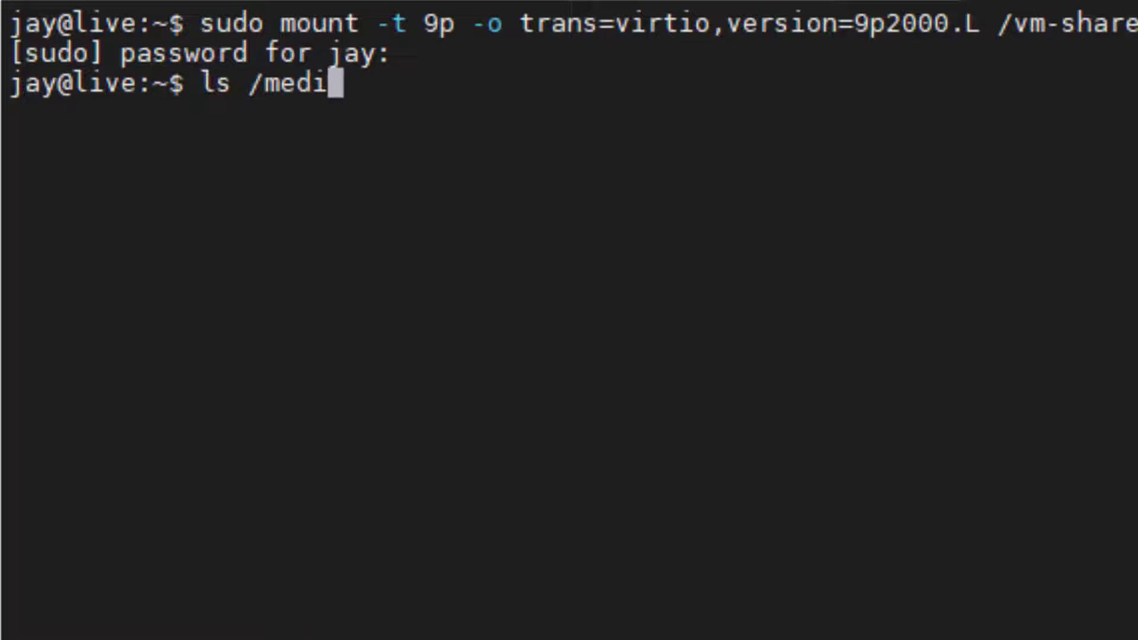
pyautogui.press('Return')
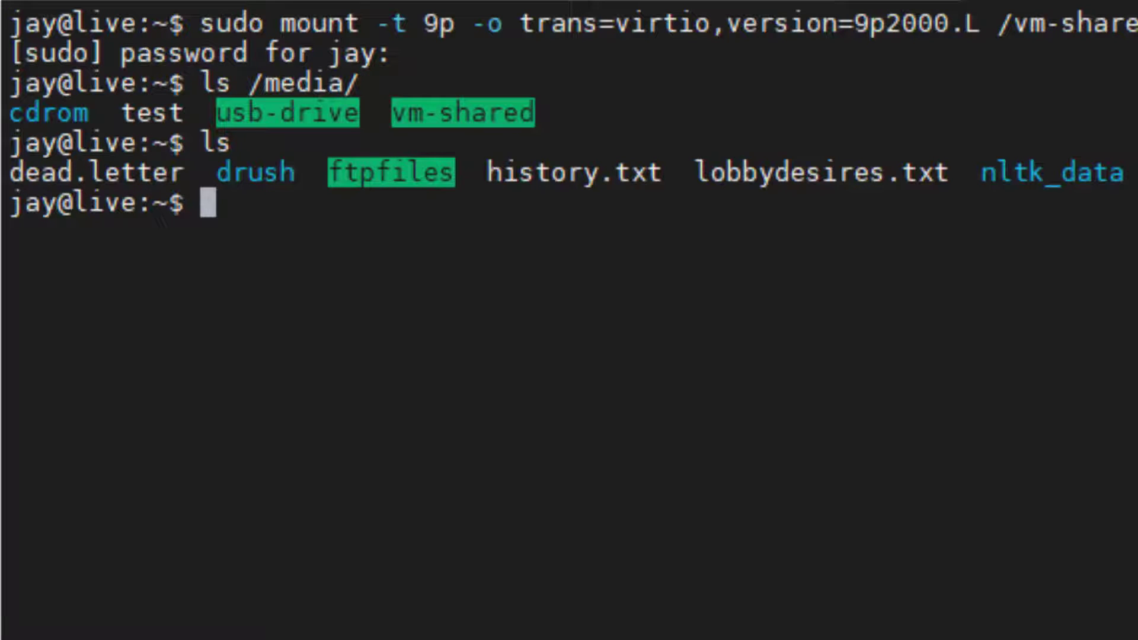
pyautogui.write('ls')
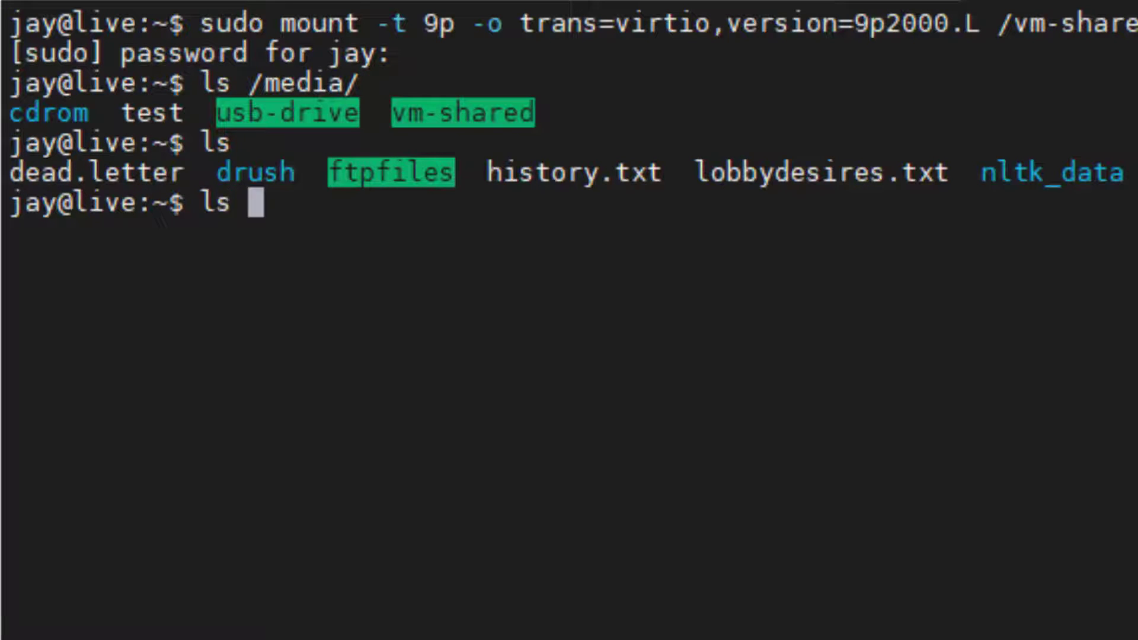
pyautogui.write('cd /me')
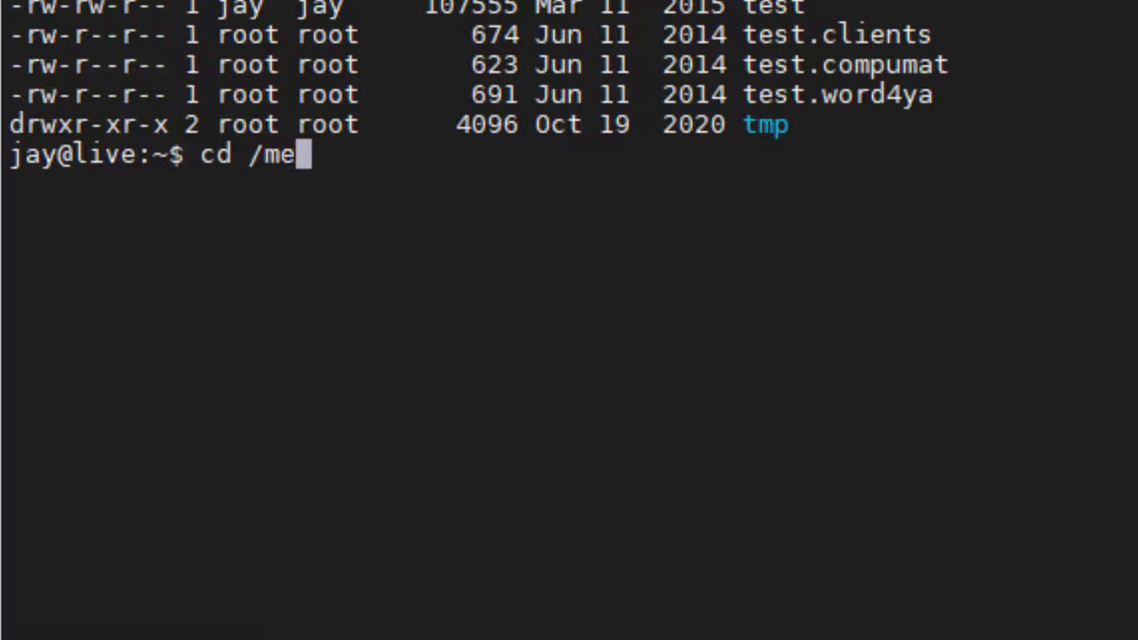
pyautogui.press('Return')
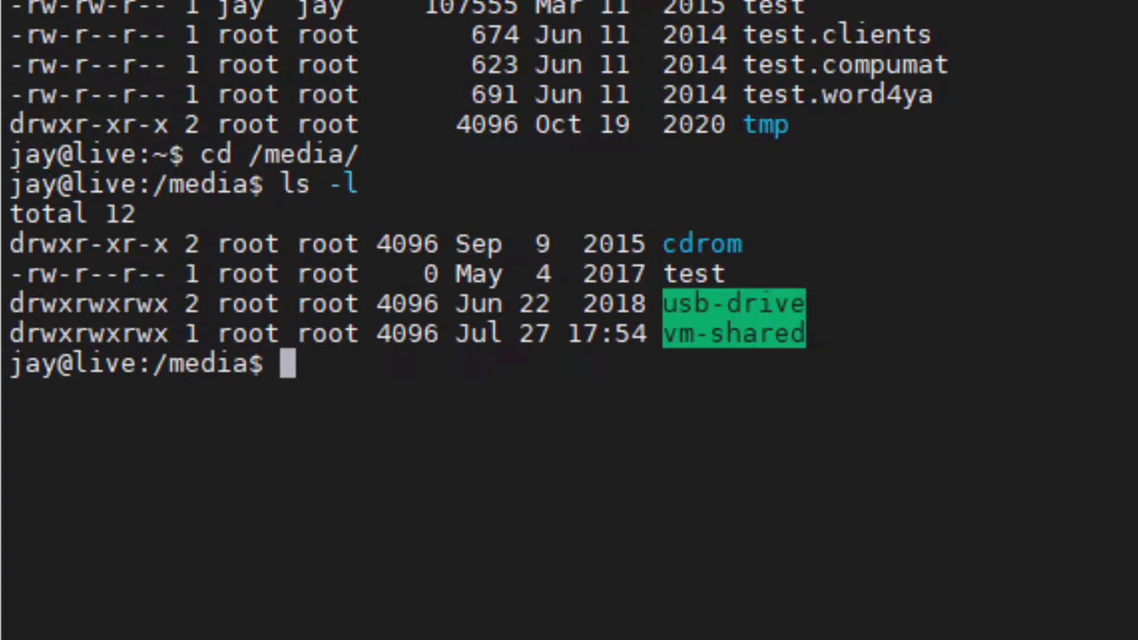
pyautogui.moveTo(754, 347)
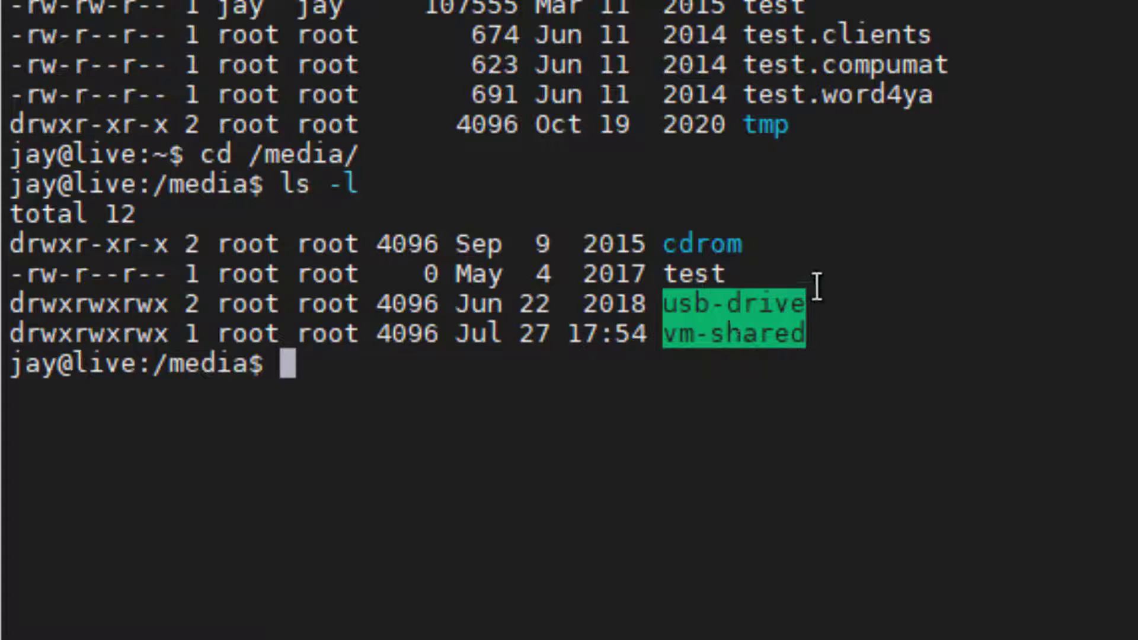
# Enter vm-shared and list it to confirm the toast file is visible.
pyautogui.write('cd vm-shared/')
pyautogui.write('l')
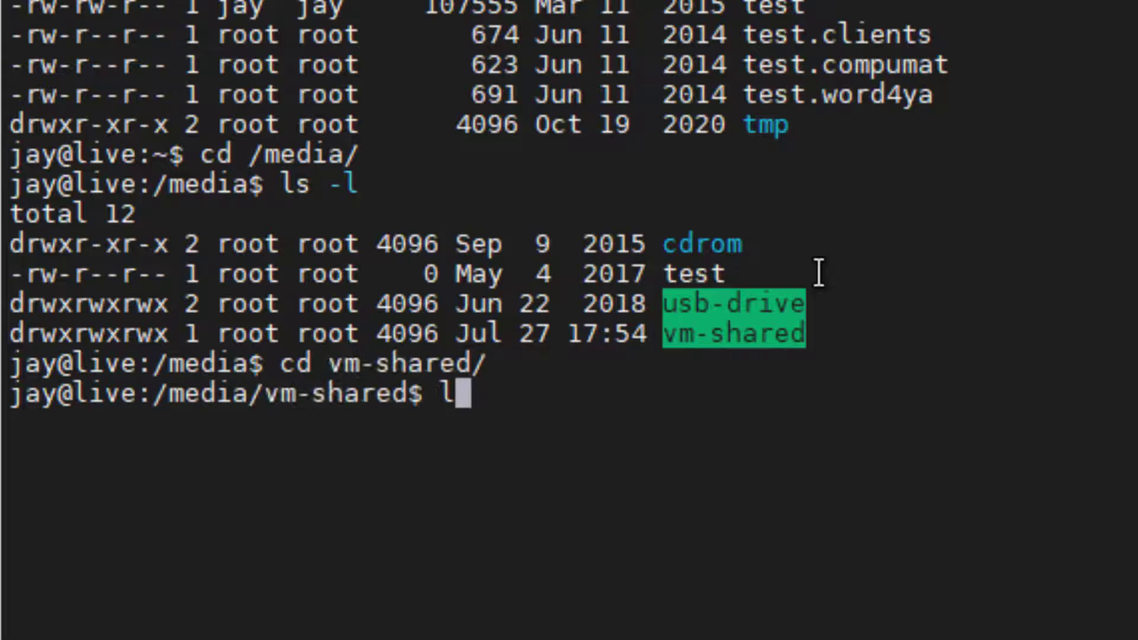
pyautogui.press('Return')
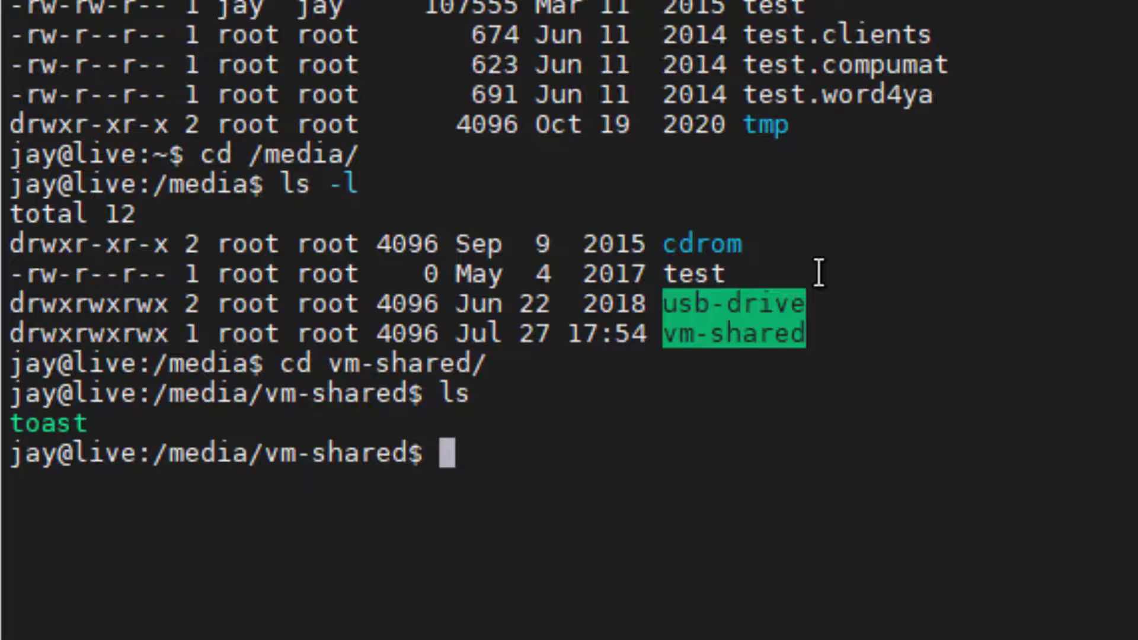
pyautogui.write('sudo vim /etc/rc.local')
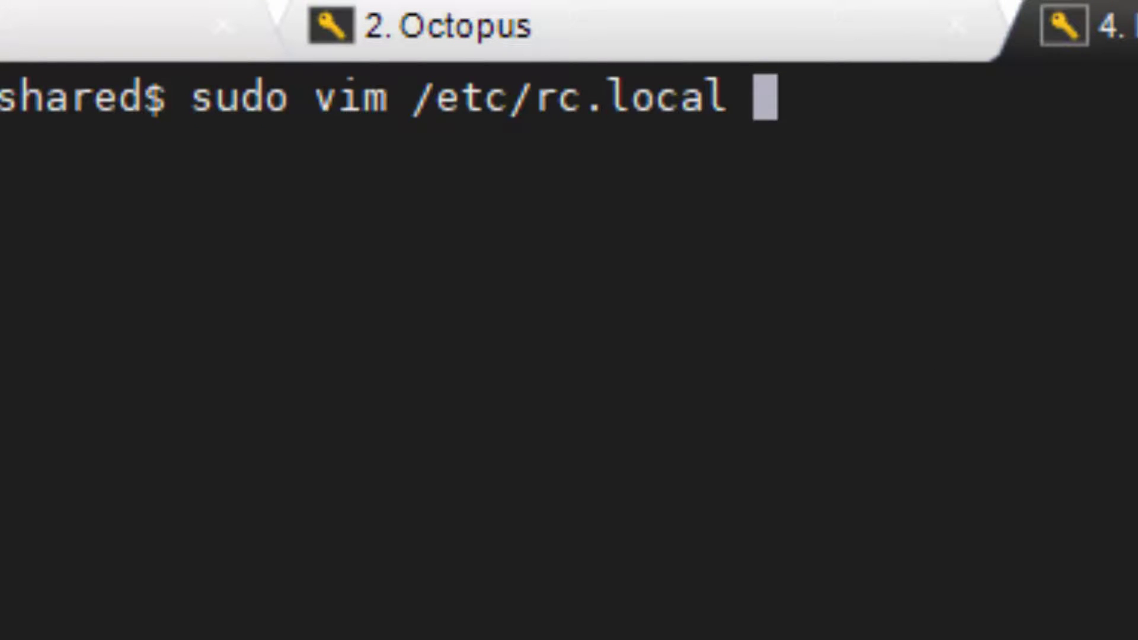
# Open the guest's /etc/rc.local startup script in vim with sudo.
pyautogui.press('Return')
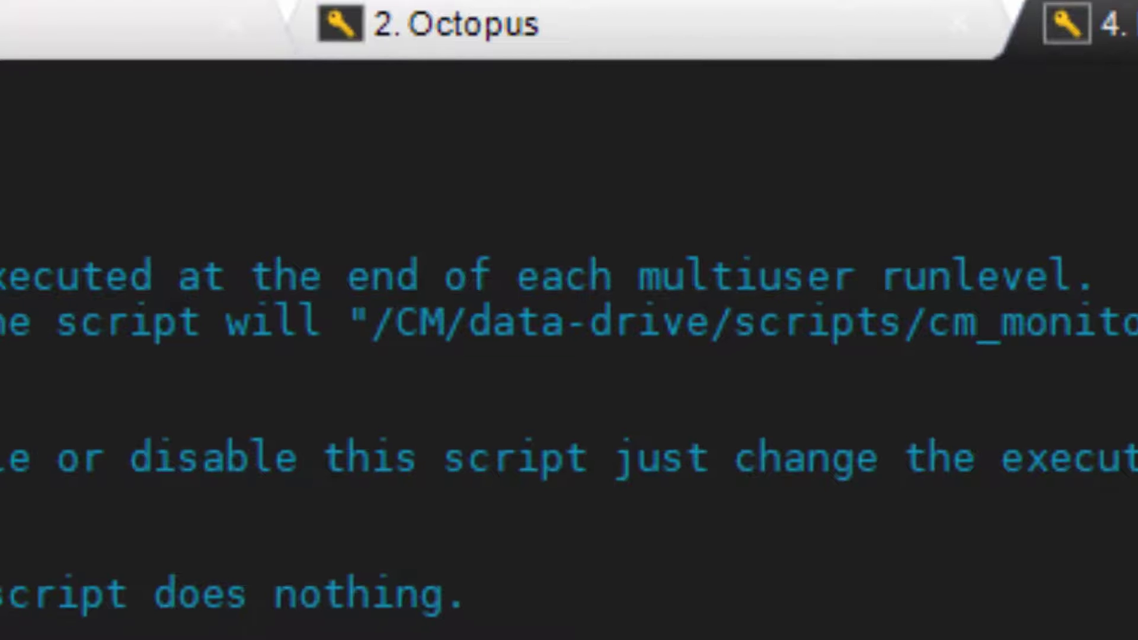